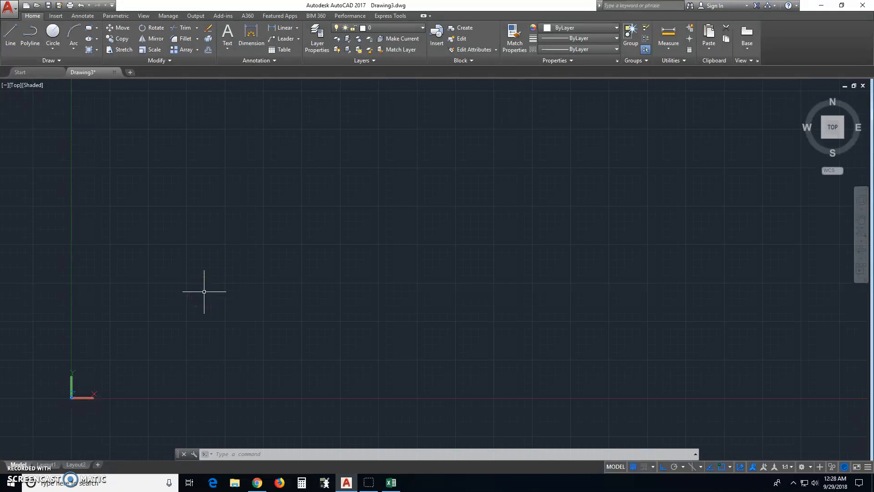
Move from the empty AutoCAD drawing to the blank Excel Book1 workbook.
{"action": "left_click", "coordinate": [391, 482]}
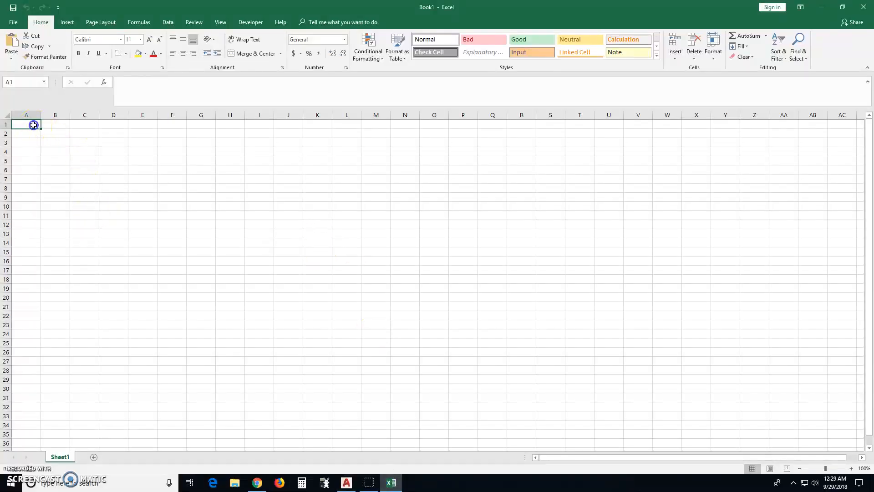
{"action": "mouse_move", "coordinate": [341, 176]}
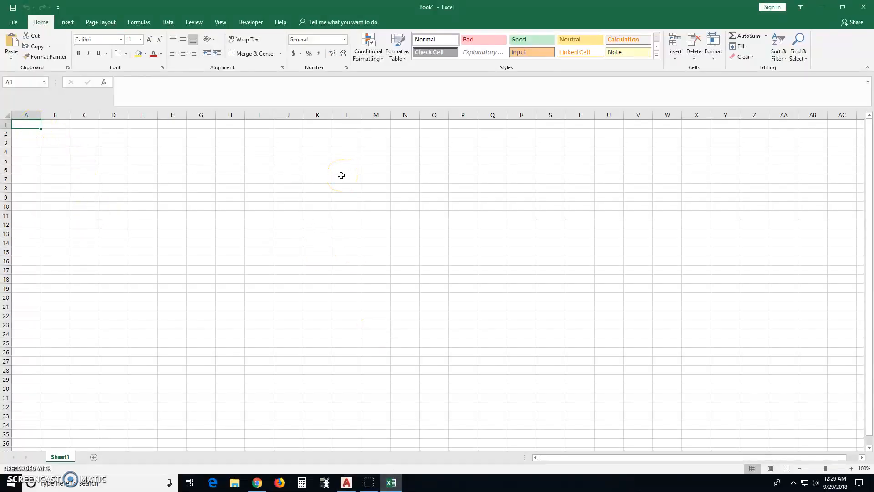
{"action": "mouse_move", "coordinate": [285, 232]}
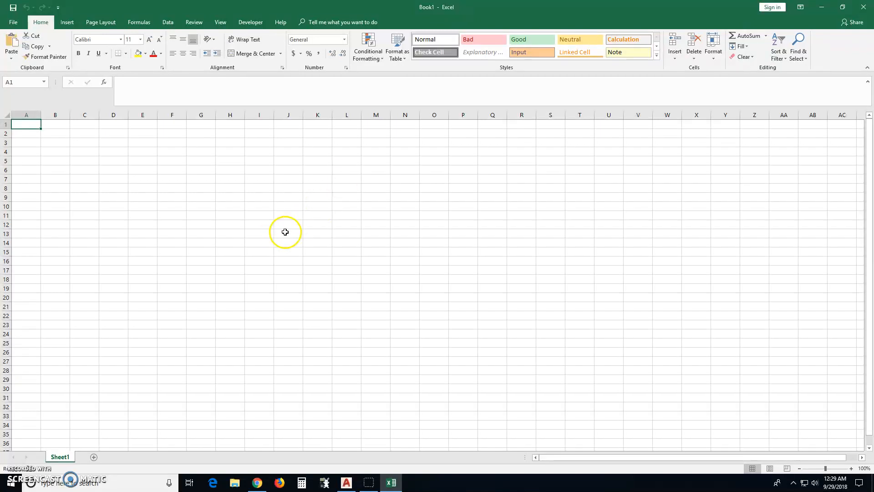
{"action": "left_click", "coordinate": [346, 482]}
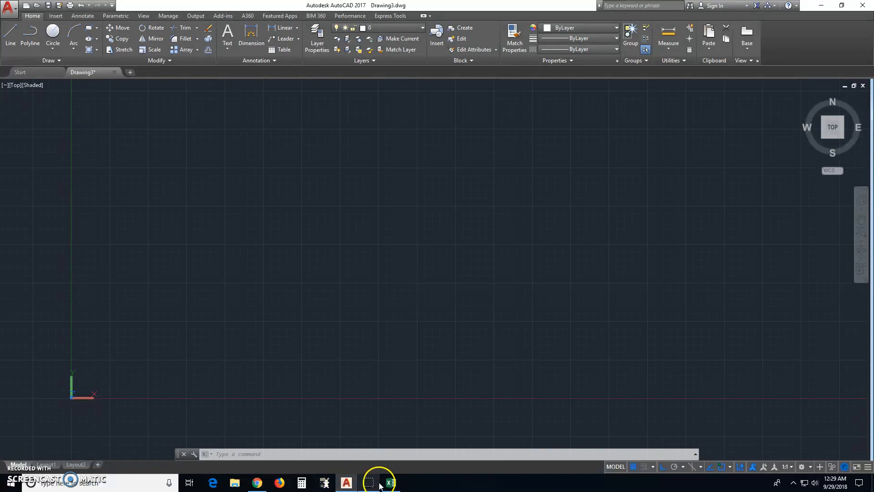
{"action": "left_click", "coordinate": [390, 482]}
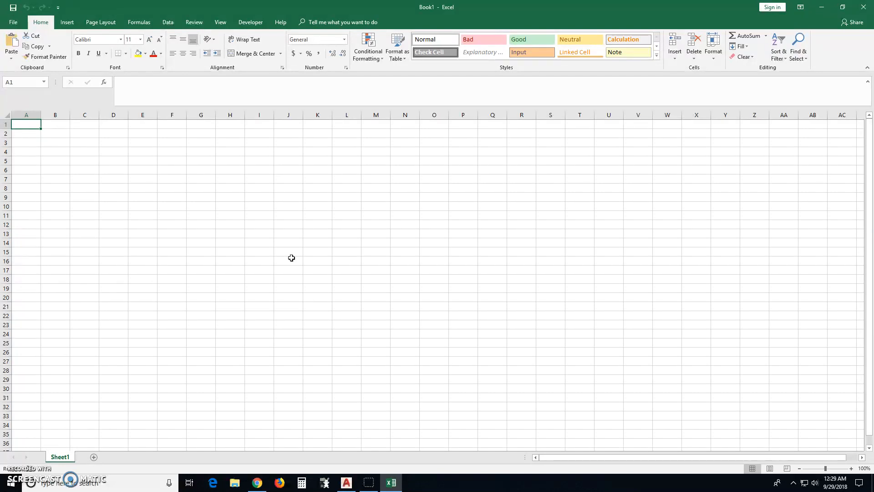
Enter the starting x values 4 in A1 and 3.9 in A2.
{"action": "type", "text": "4"}
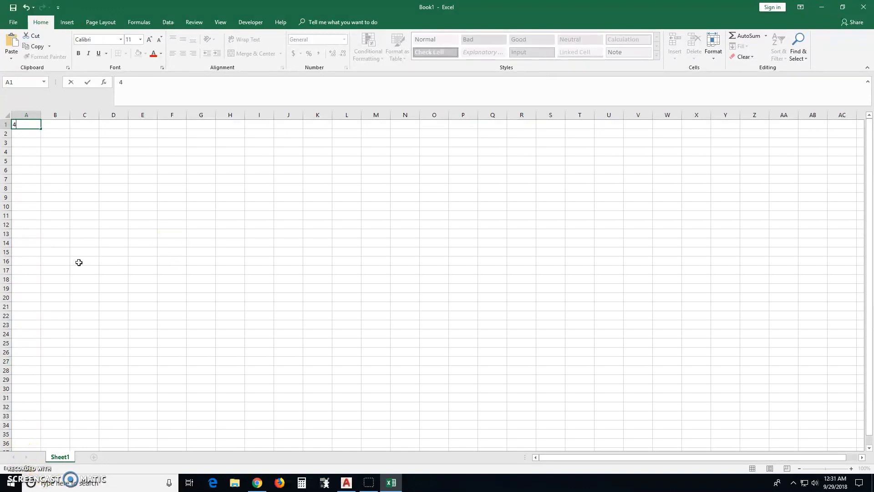
{"action": "mouse_move", "coordinate": [54, 151]}
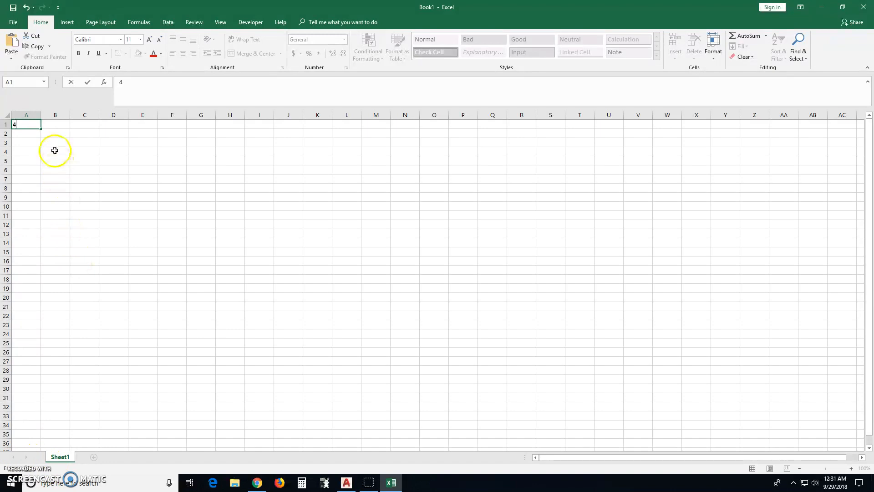
{"action": "mouse_move", "coordinate": [36, 141]}
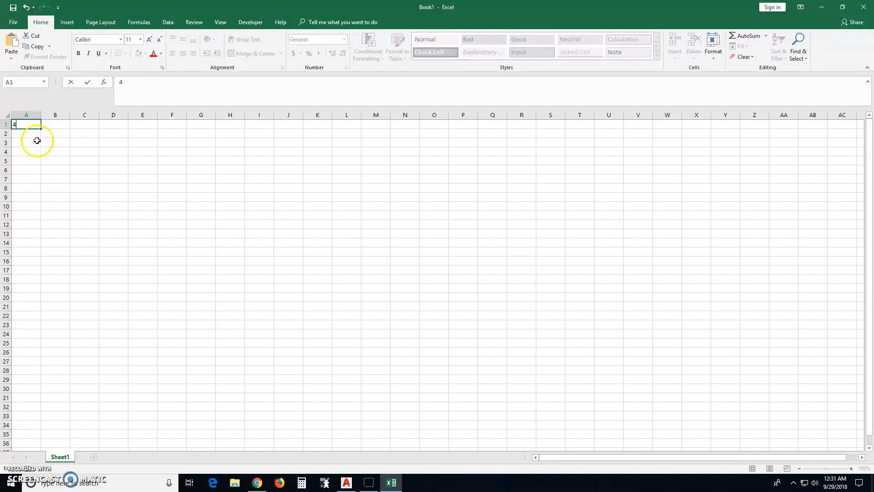
{"action": "mouse_move", "coordinate": [58, 141]}
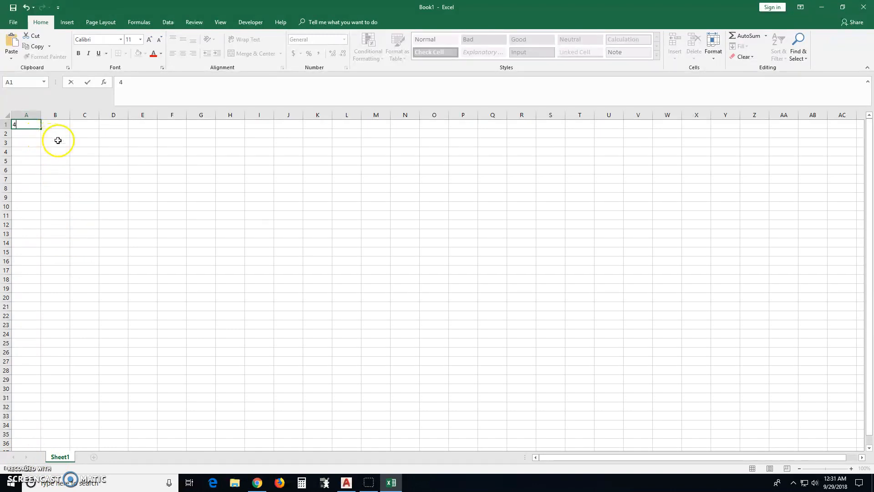
{"action": "mouse_move", "coordinate": [47, 144]}
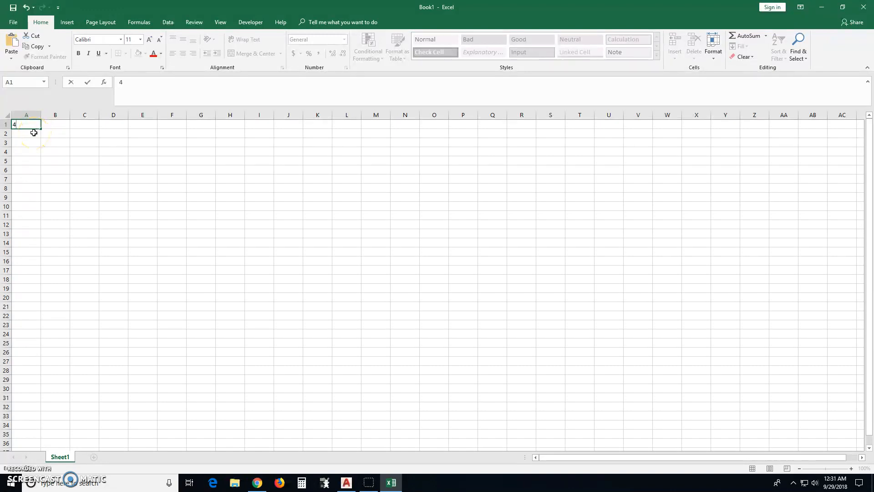
{"action": "key", "text": "enter"}
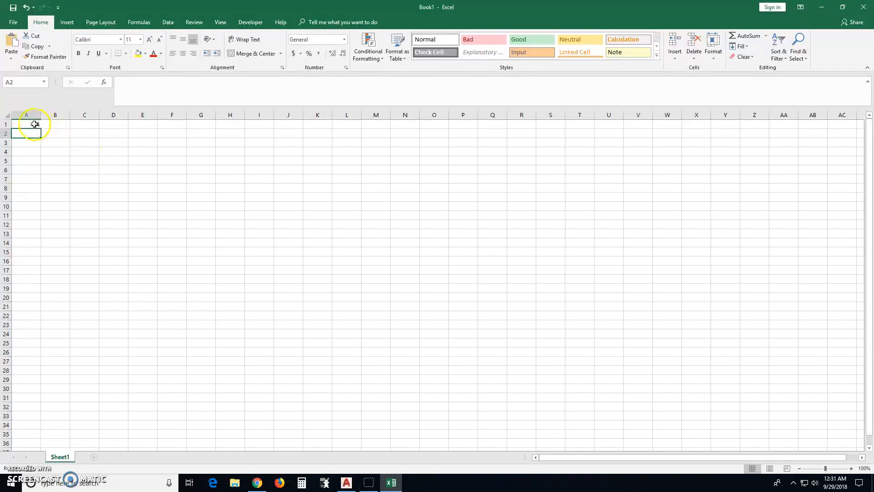
{"action": "type", "text": "4"}
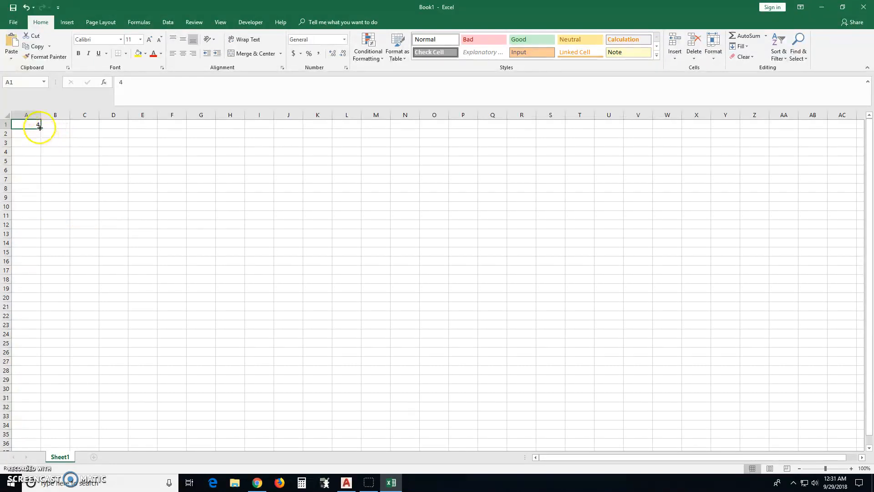
{"action": "key", "text": "Delete"}
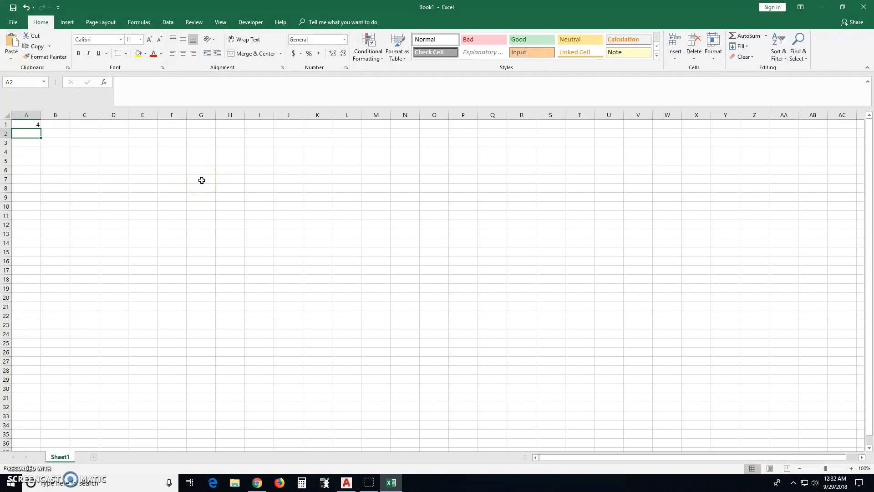
{"action": "type", "text": "3"}
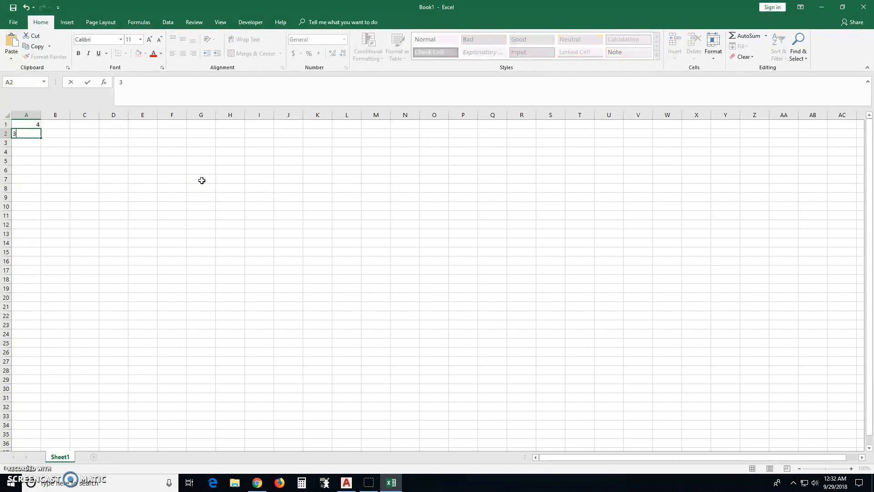
{"action": "type", "text": ".9"}
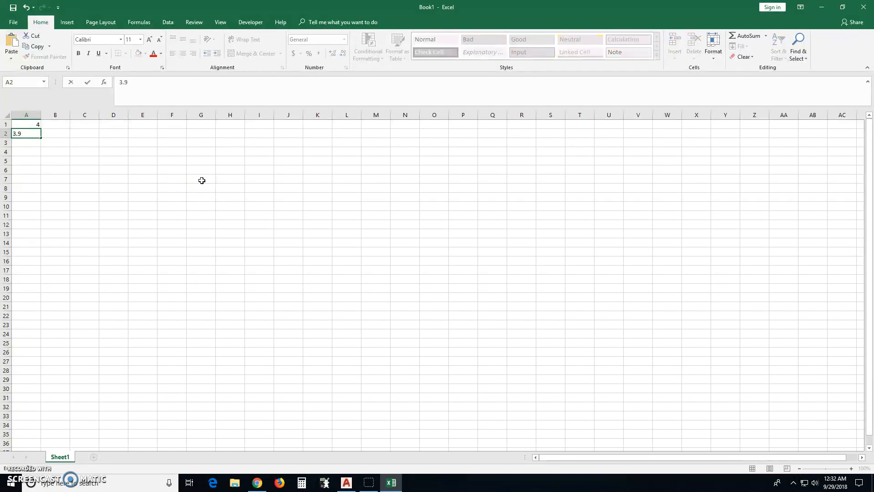
{"action": "key", "text": "enter"}
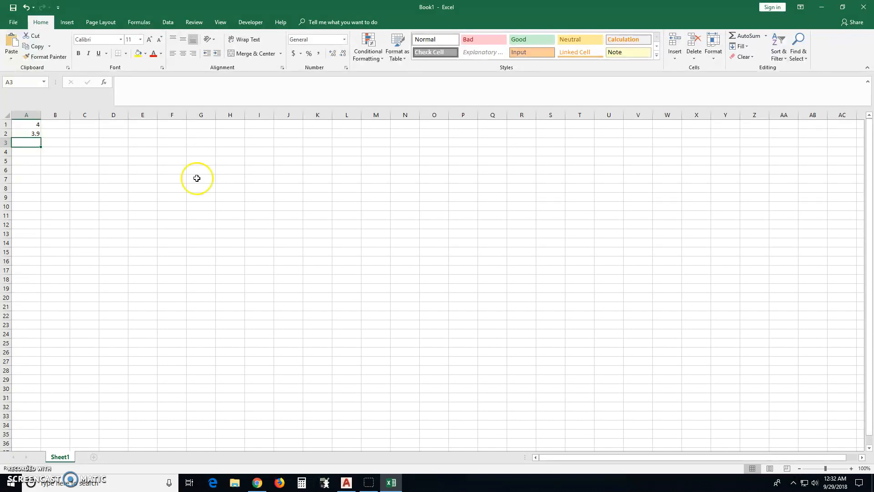
Fill column A from 4 down to -4 in 0.1 steps across rows 1–81.
{"action": "left_click_drag", "start_coordinate": [26, 124], "coordinate": [26, 134]}
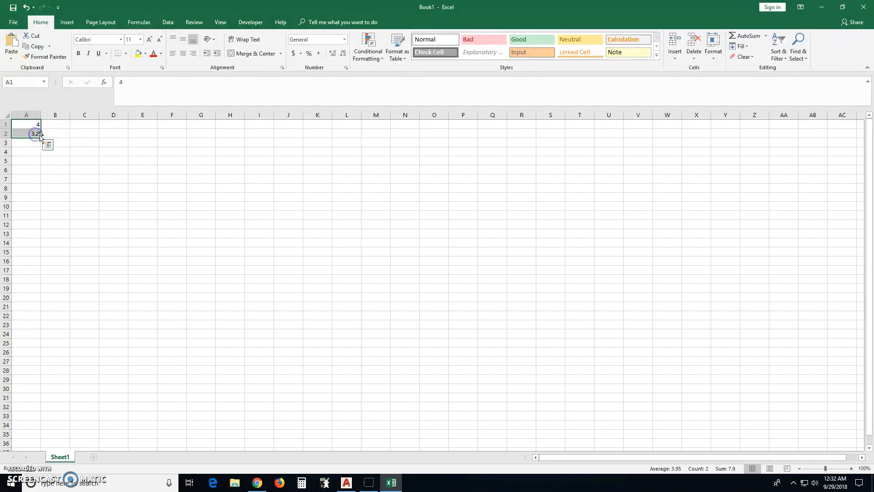
{"action": "left_click_drag", "start_coordinate": [38, 133], "coordinate": [45, 206]}
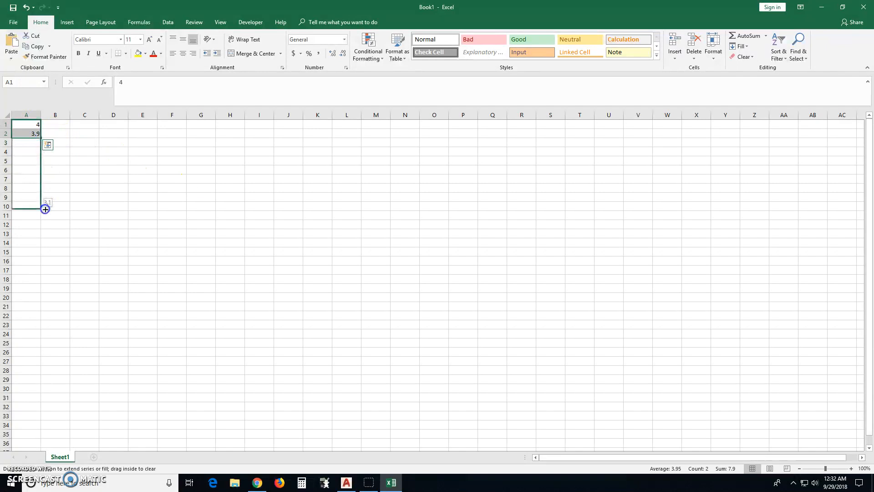
{"action": "left_click_drag", "start_coordinate": [45, 208], "coordinate": [32, 339]}
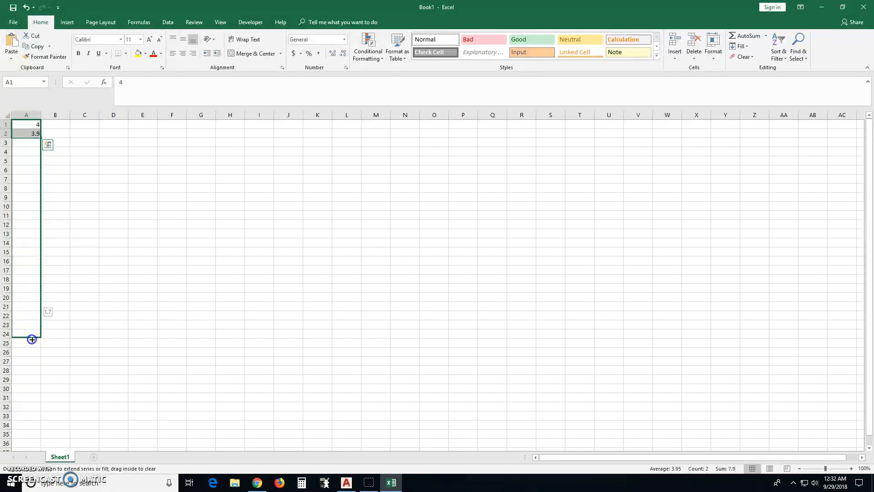
{"action": "left_click_drag", "start_coordinate": [32, 338], "coordinate": [39, 452]}
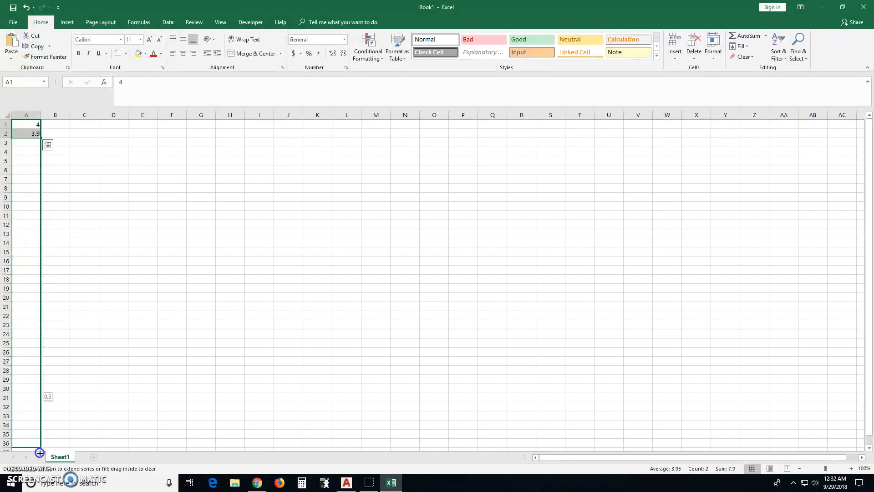
{"action": "scroll", "scroll_direction": "down", "scroll_amount": 3}
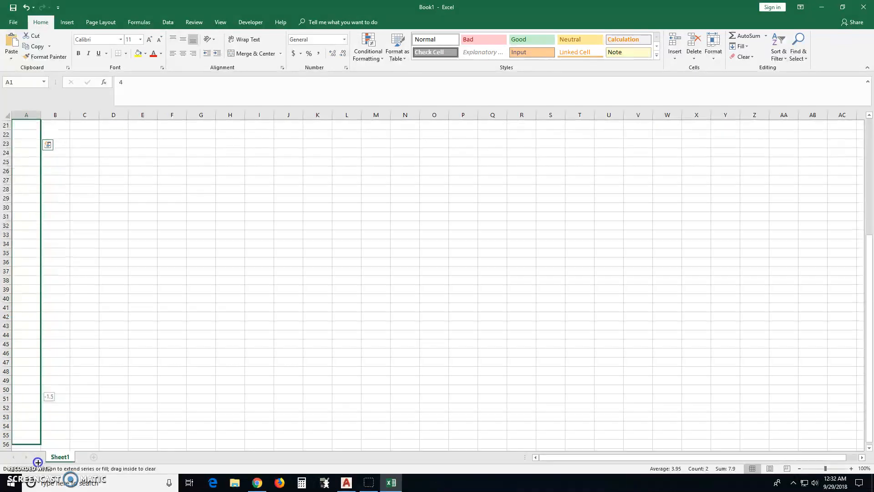
{"action": "scroll", "scroll_direction": "down", "scroll_amount": 3}
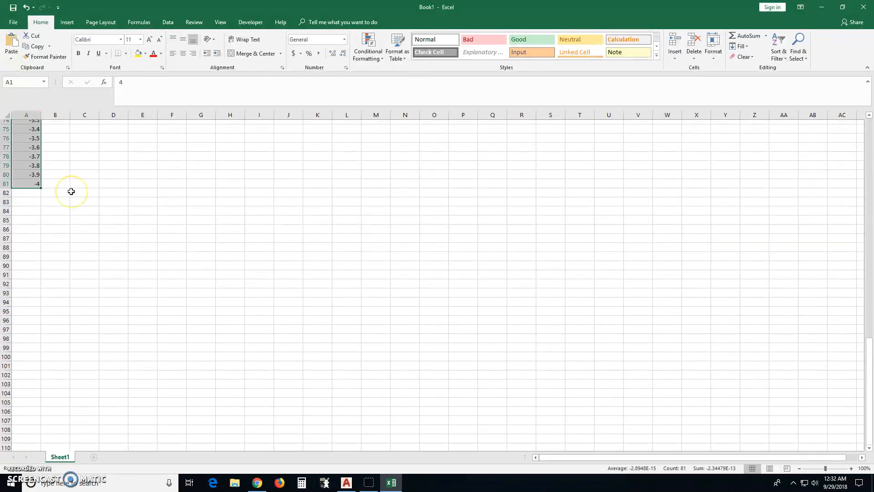
{"action": "scroll", "scroll_direction": "up", "scroll_amount": 3}
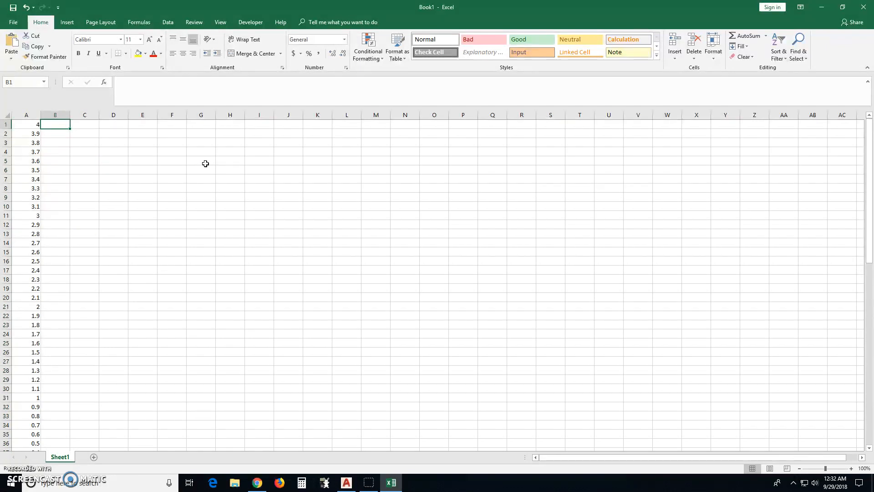
Enter =A1^2 in B1 and copy it down to B81.
{"action": "type", "text": "="}
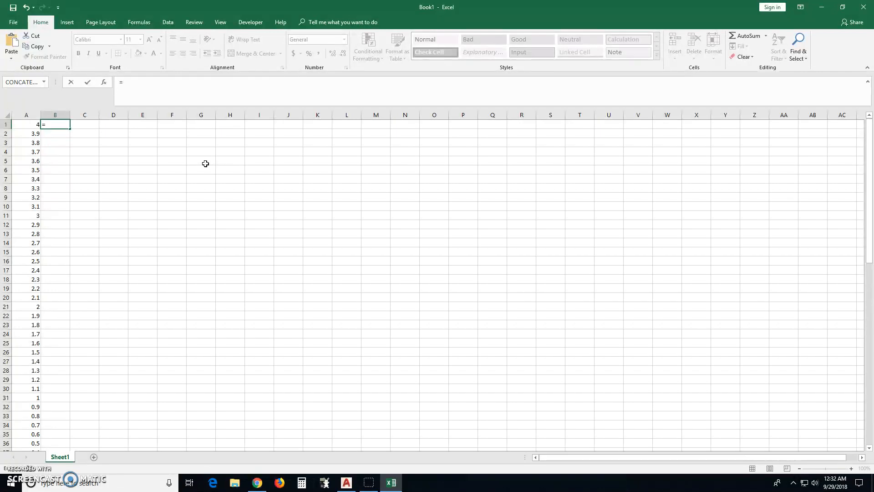
{"action": "type", "text": "a1"}
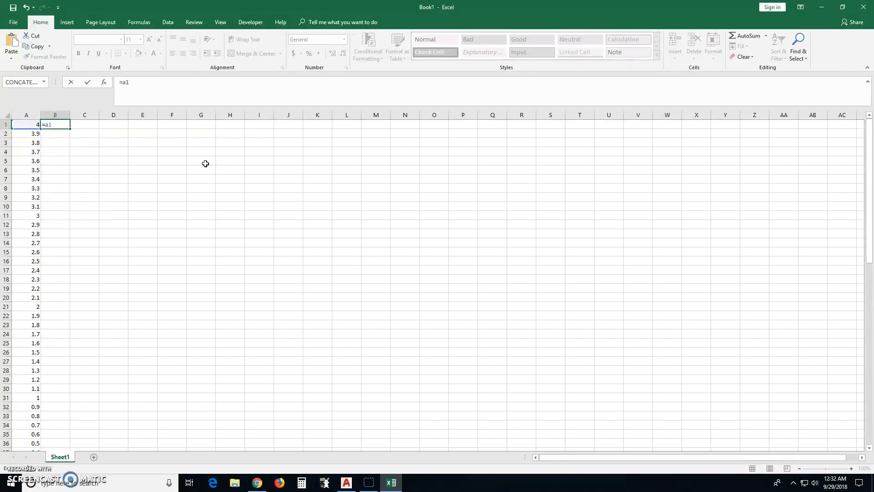
{"action": "type", "text": "^"}
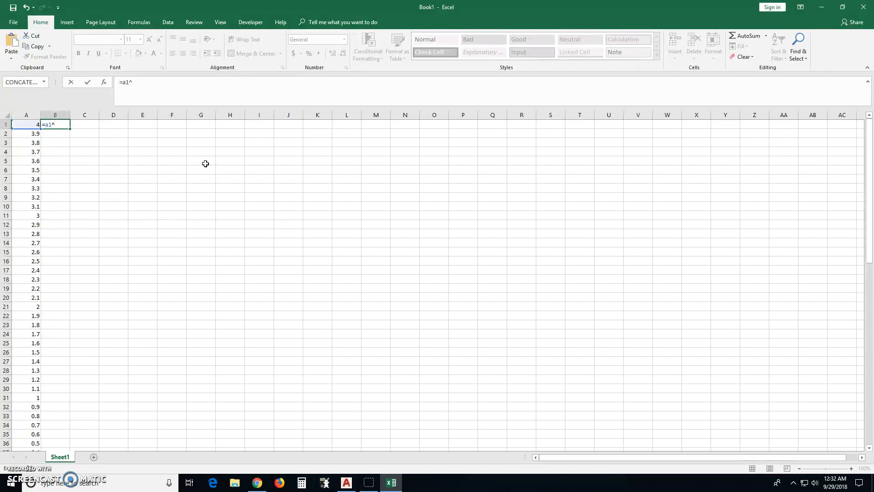
{"action": "type", "text": "2"}
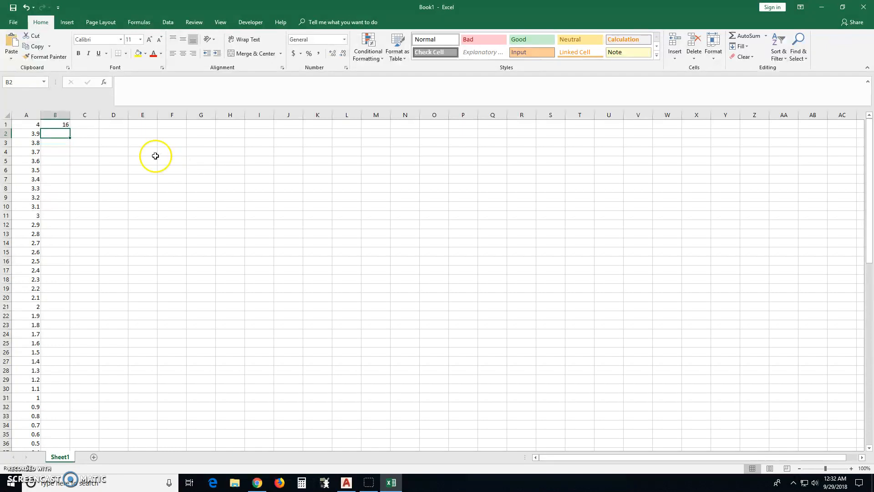
{"action": "left_click", "coordinate": [55, 124]}
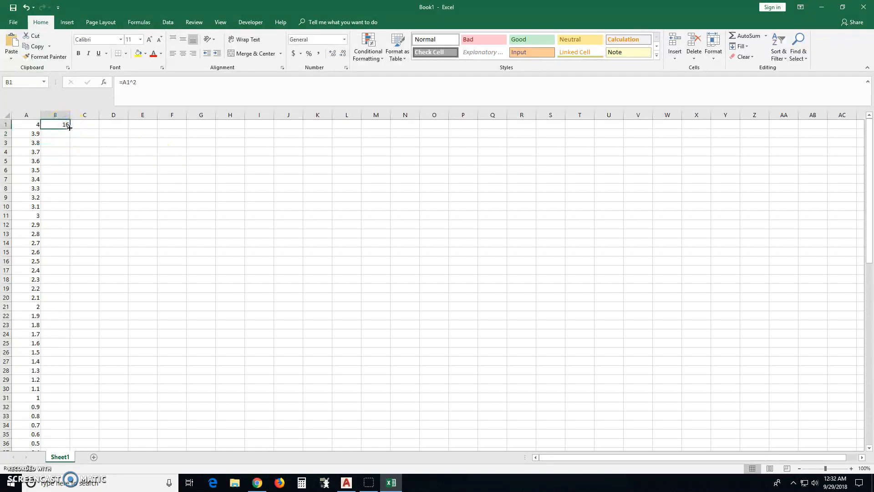
{"action": "left_click_drag", "start_coordinate": [67, 129], "coordinate": [67, 443]}
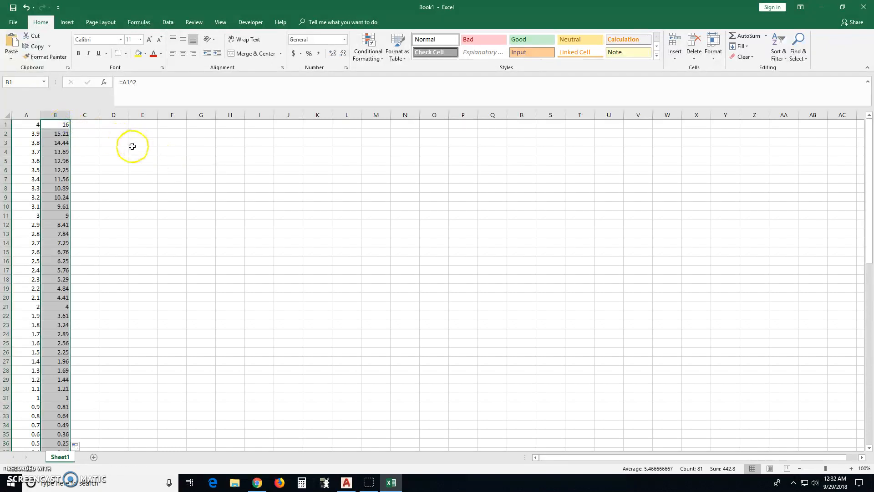
{"action": "scroll", "scroll_direction": "down", "scroll_amount": 3}
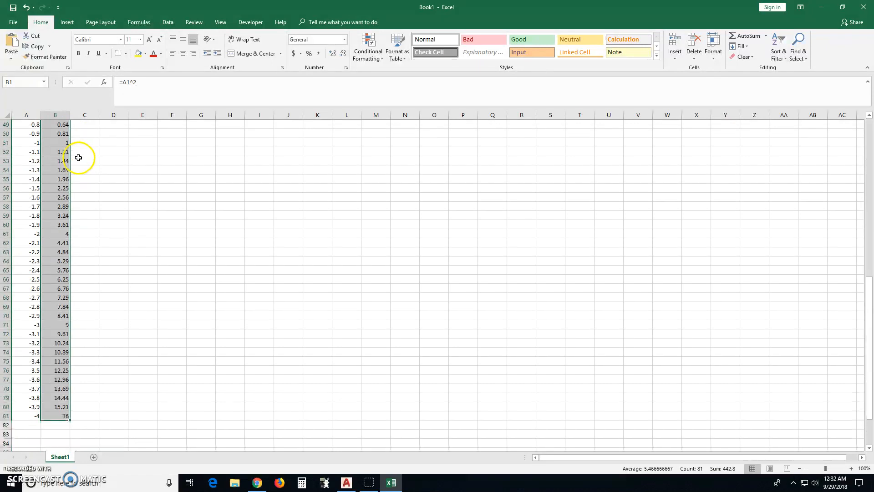
{"action": "scroll", "scroll_direction": "up", "scroll_amount": 3}
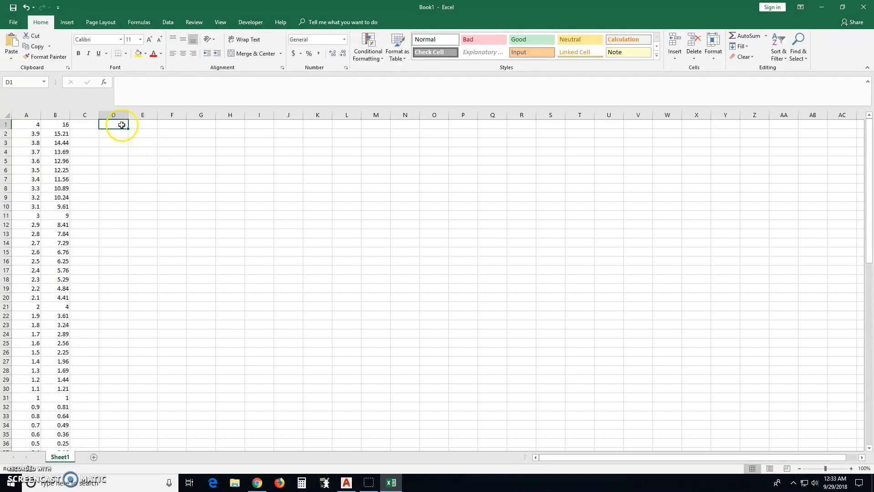
{"action": "mouse_move", "coordinate": [163, 229]}
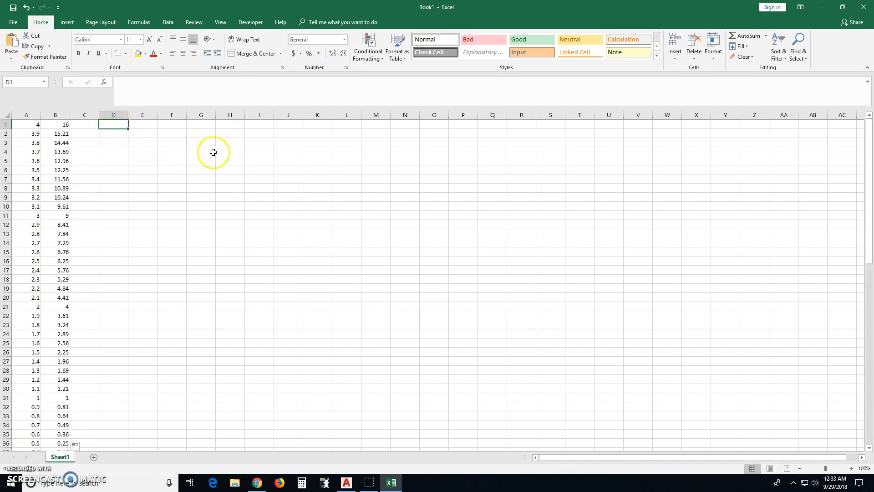
{"action": "mouse_move", "coordinate": [318, 186]}
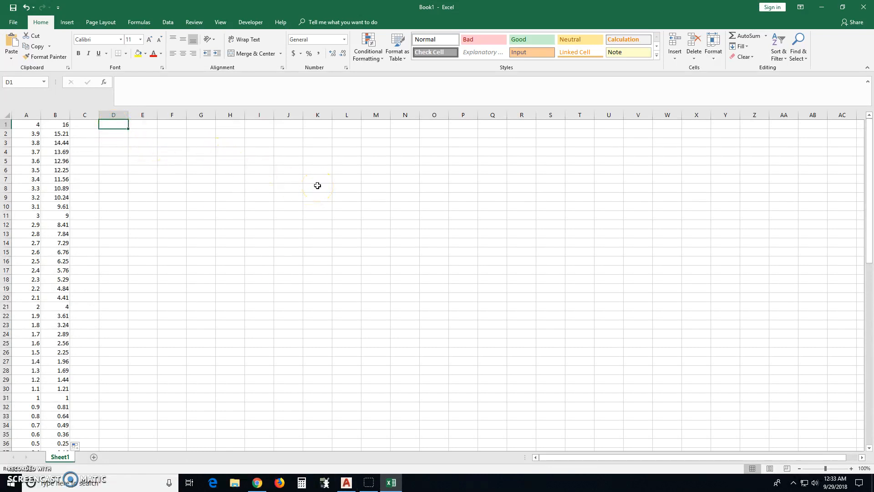
Enter =A1&","&B1 in D1 and fill it down to row 81.
{"action": "type", "text": "="}
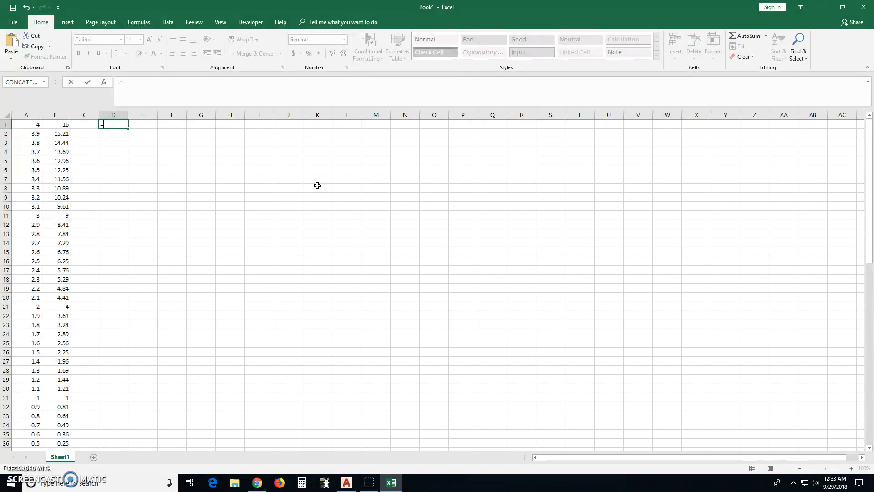
{"action": "type", "text": "a"}
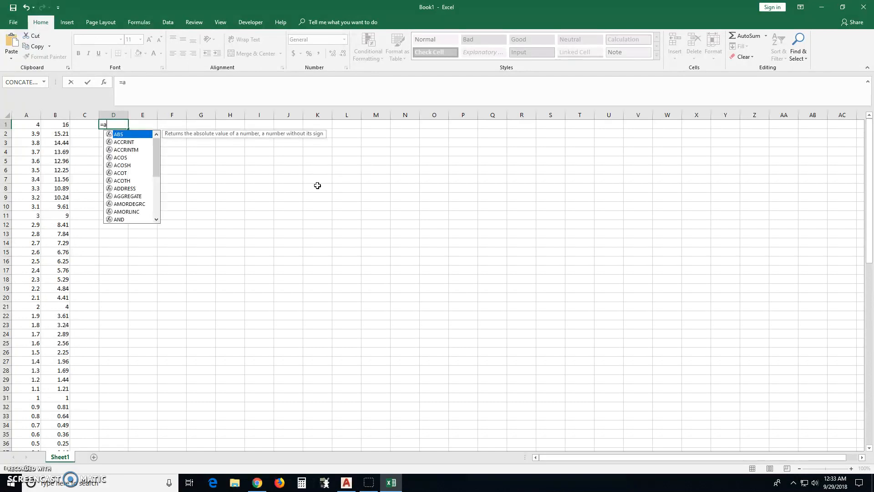
{"action": "type", "text": "1&"}
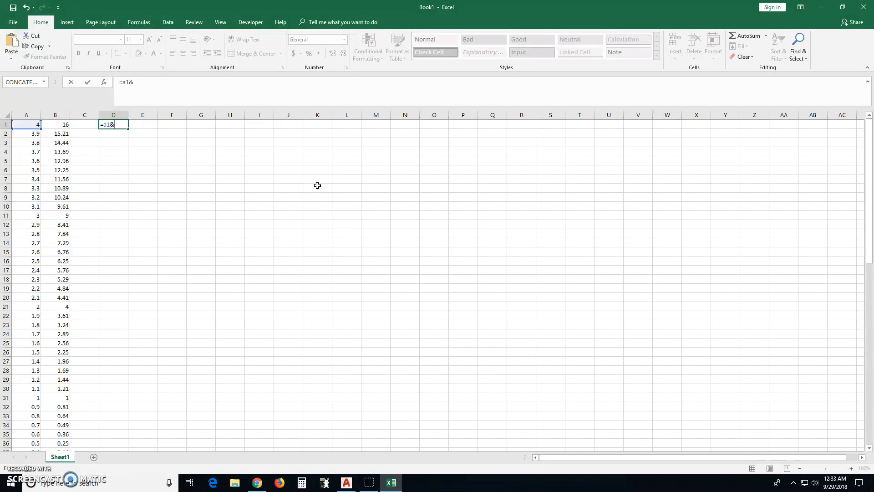
{"action": "type", "text": "\",\""}
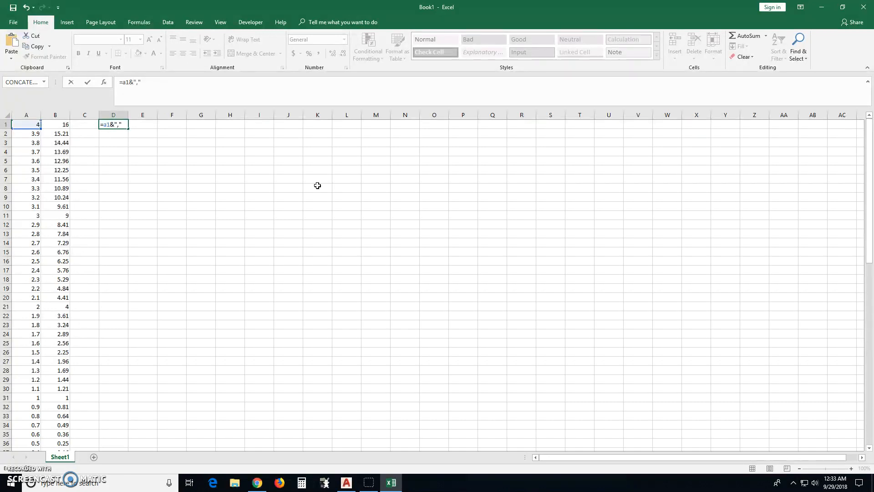
{"action": "type", "text": "&"}
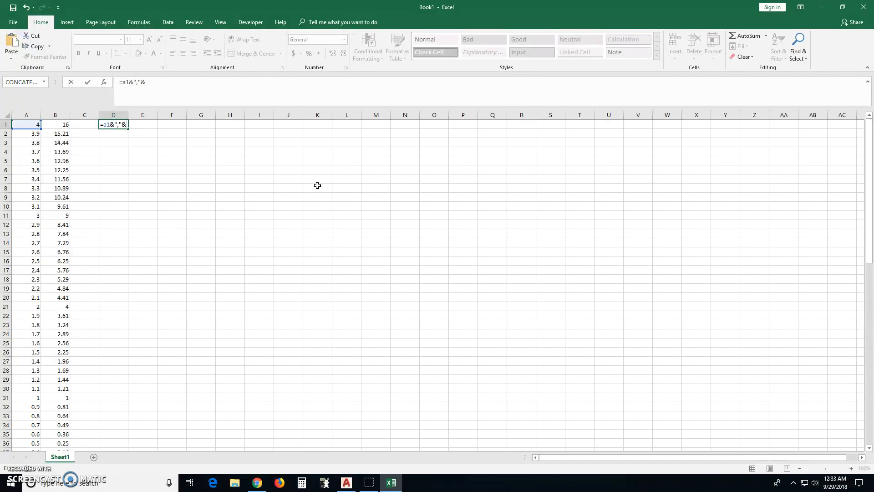
{"action": "type", "text": "b"}
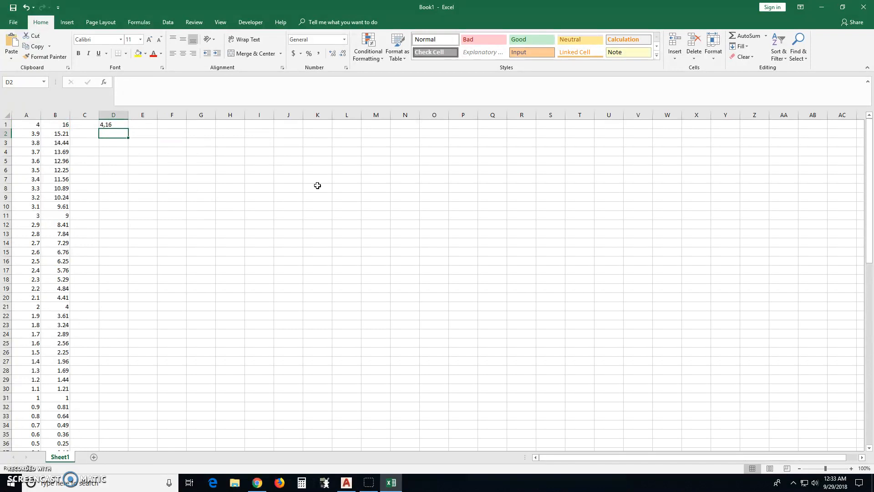
{"action": "left_click", "coordinate": [114, 124]}
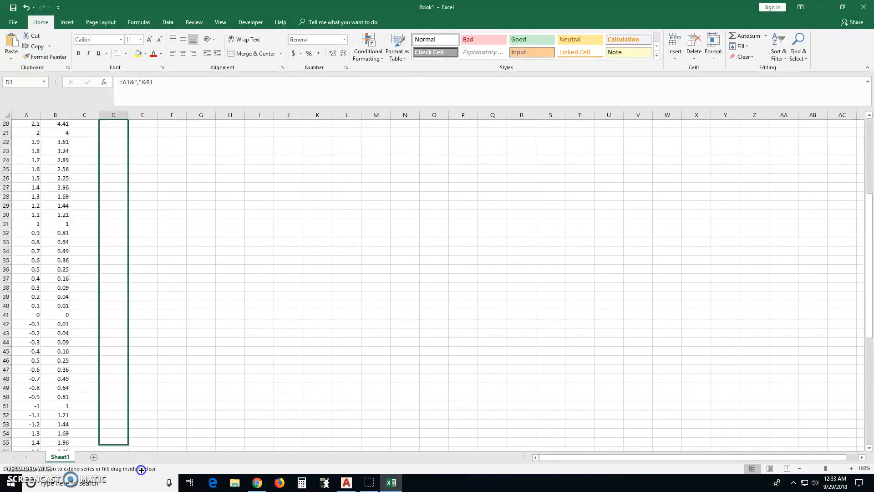
{"action": "scroll", "scroll_direction": "down", "scroll_amount": 3}
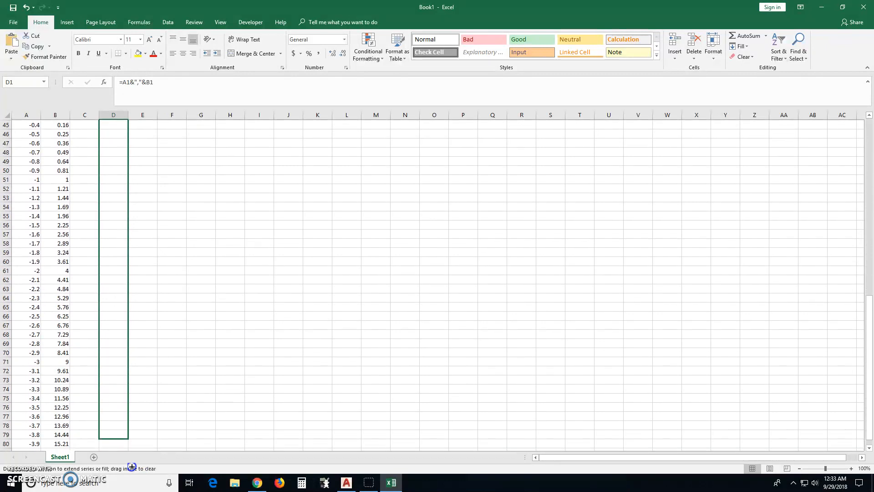
{"action": "left_click_drag", "start_coordinate": [127, 120], "coordinate": [122, 417]}
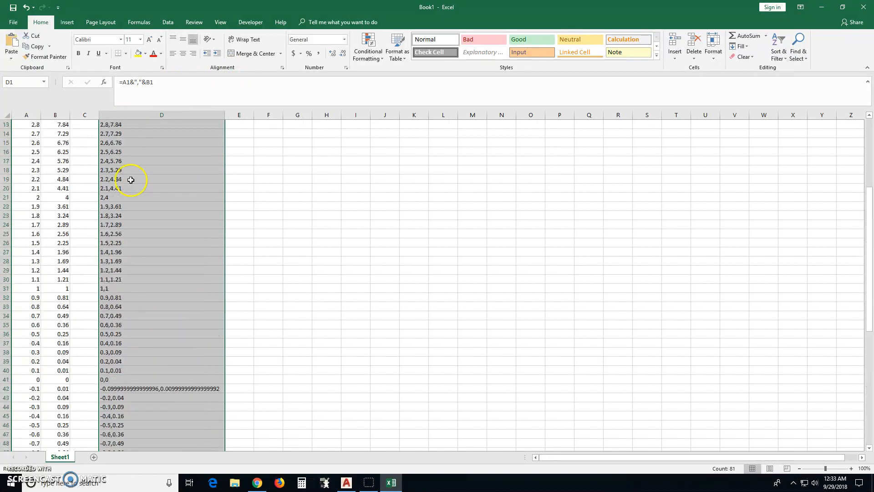
{"action": "scroll", "scroll_direction": "up", "scroll_amount": 3}
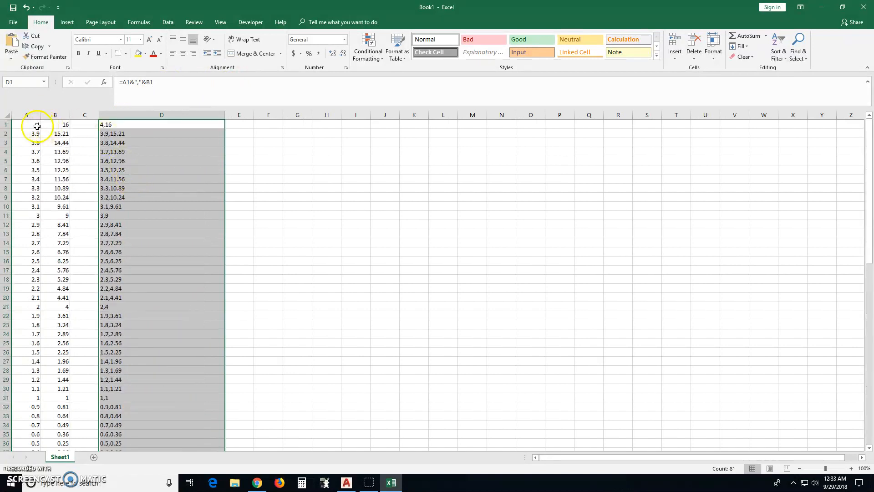
Inspect the long floating-point values stored in A2 and A56.
{"action": "left_click", "coordinate": [27, 134]}
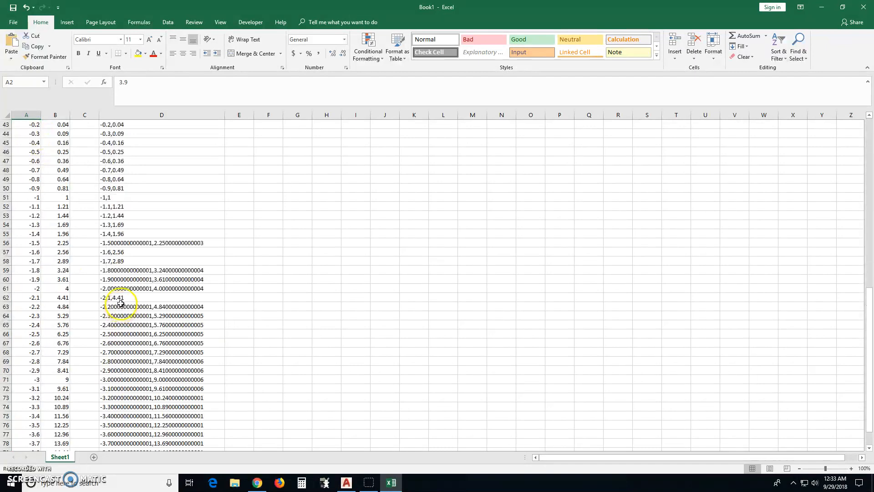
{"action": "scroll", "scroll_direction": "up", "scroll_amount": 3}
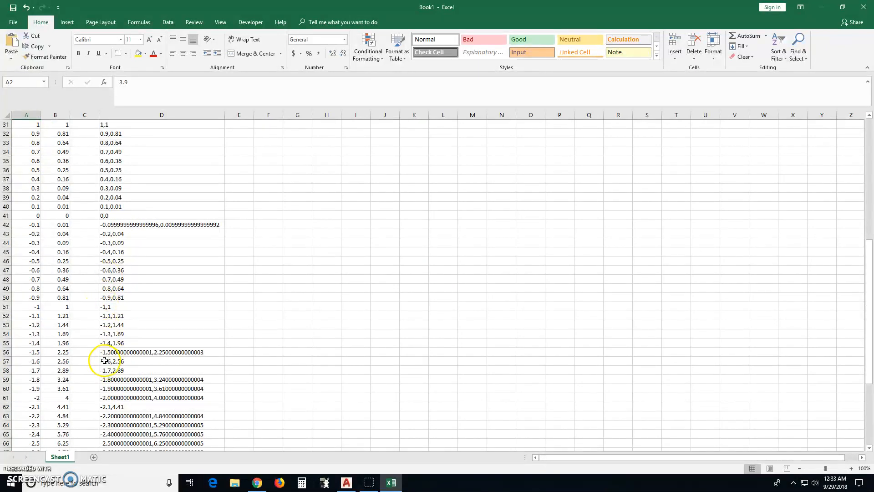
{"action": "left_click", "coordinate": [26, 352]}
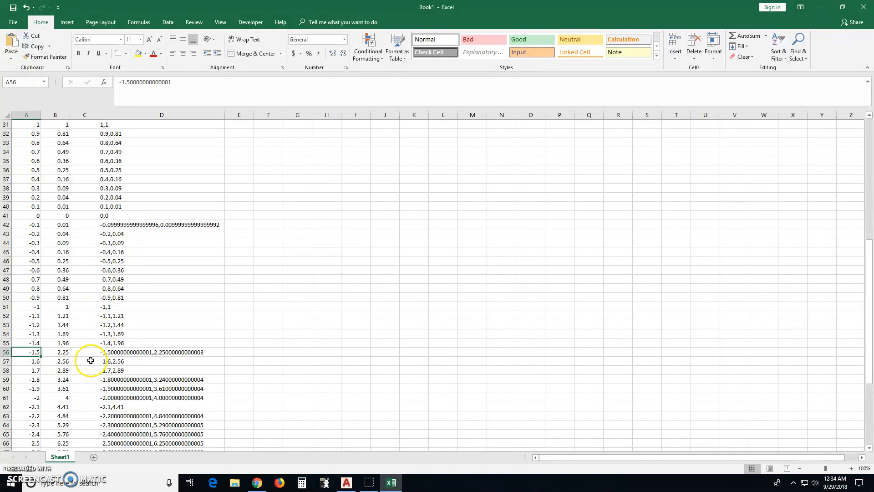
{"action": "mouse_move", "coordinate": [257, 344]}
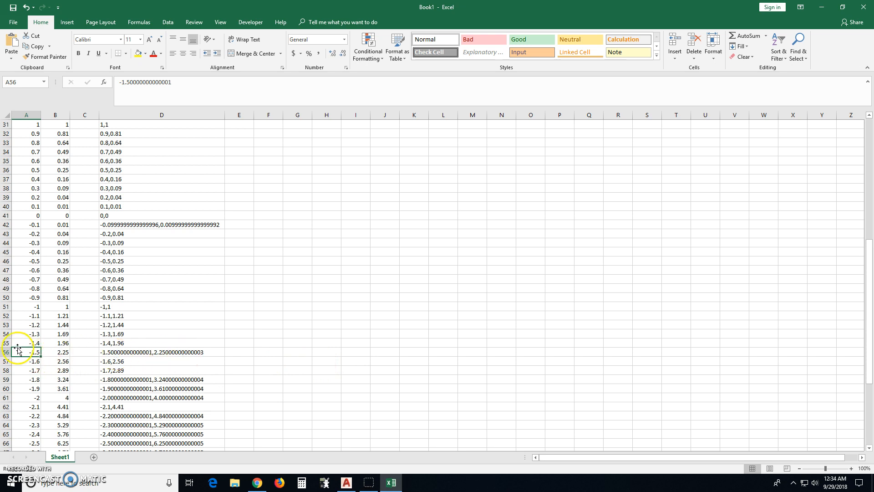
{"action": "scroll", "scroll_direction": "up", "scroll_amount": 3}
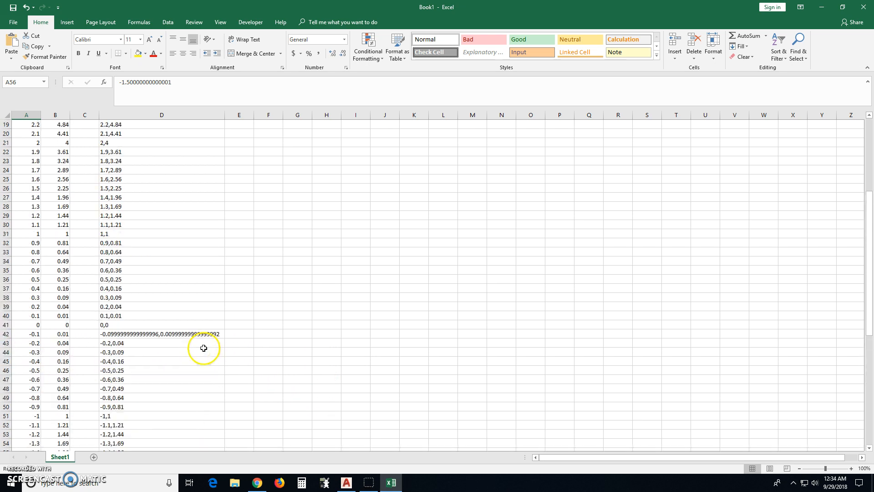
{"action": "scroll", "scroll_direction": "up", "scroll_amount": 3}
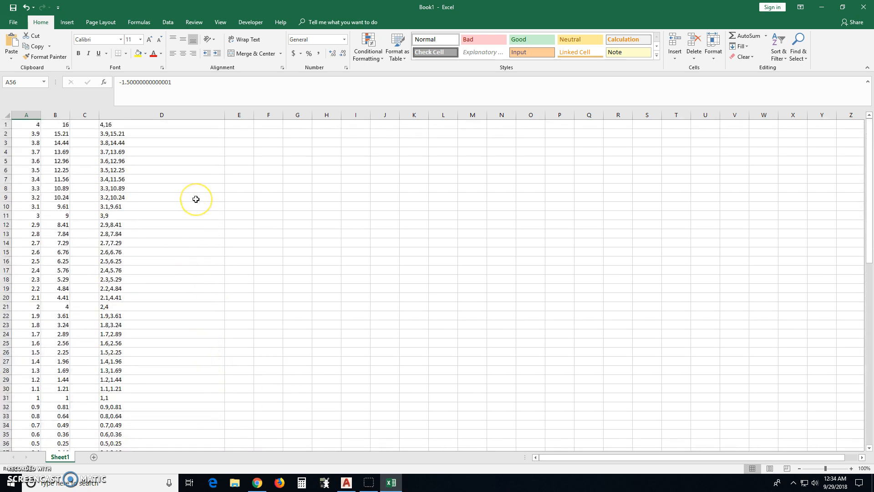
{"action": "scroll", "scroll_direction": "down", "scroll_amount": 3}
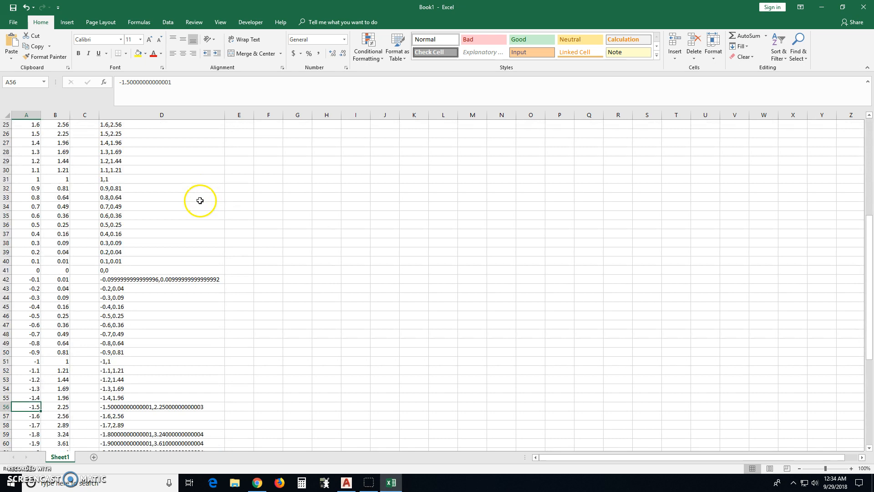
Start the D1 formula with TEXT(A1,"0.00") for the two-decimal x value.
{"action": "type", "text": "=A1&\",\"&B1"}
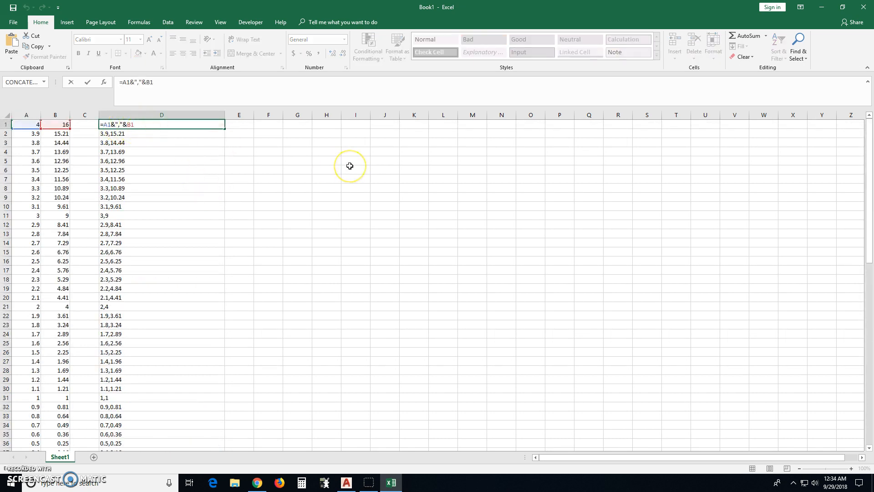
{"action": "type", "text": "=text(a"}
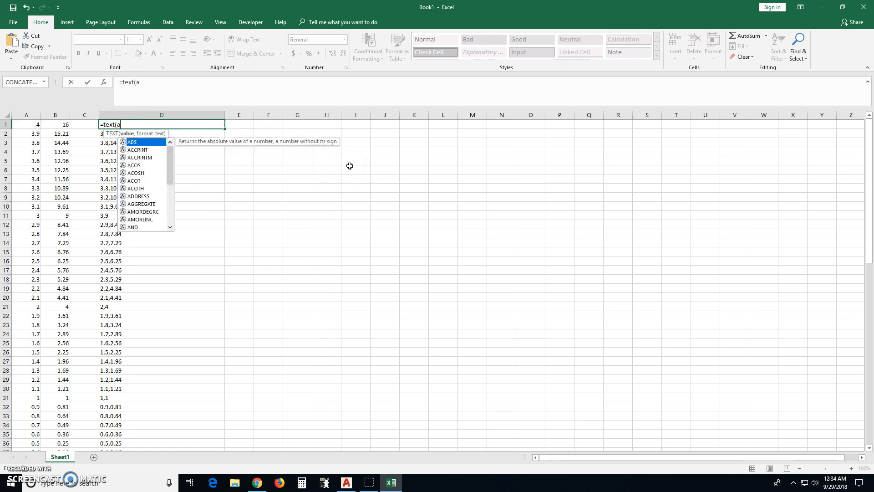
{"action": "type", "text": "1"}
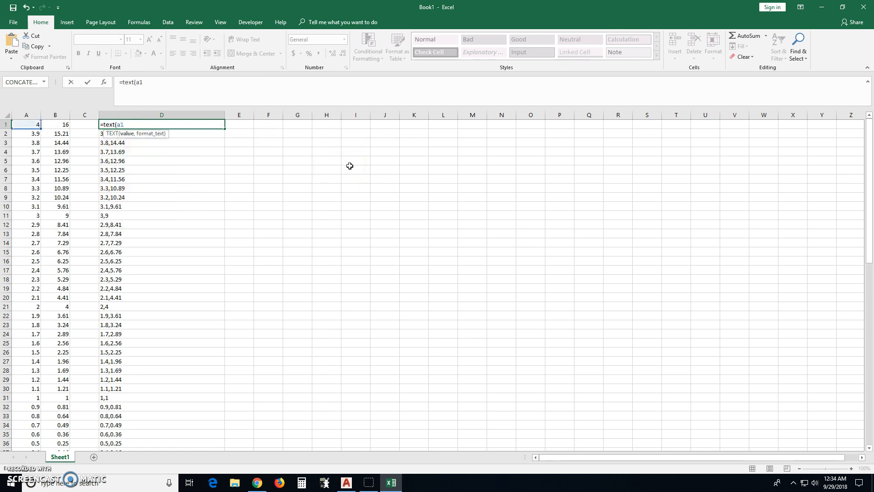
{"action": "type", "text": ","}
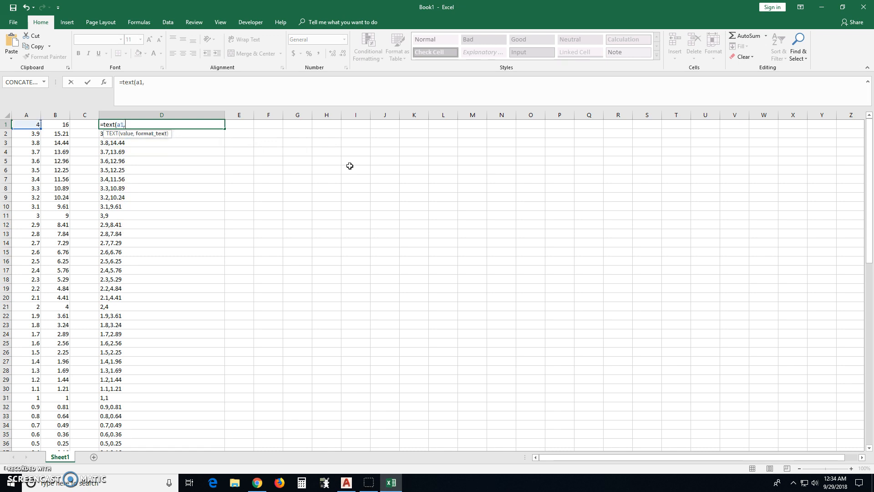
{"action": "type", "text": "\"0"}
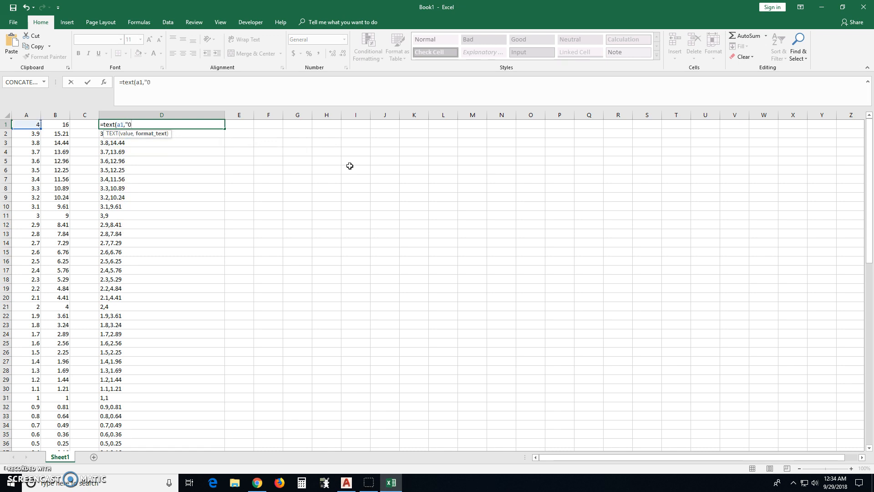
{"action": "type", "text": ".00"}
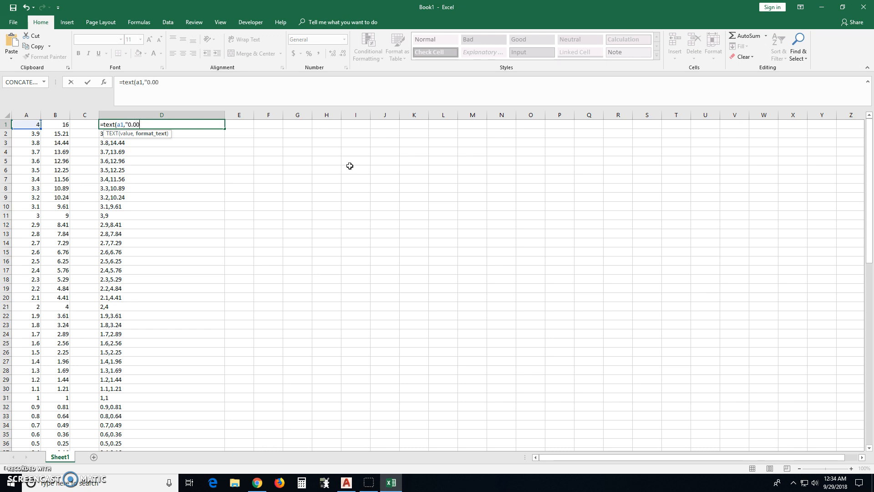
{"action": "type", "text": "\") & '"}
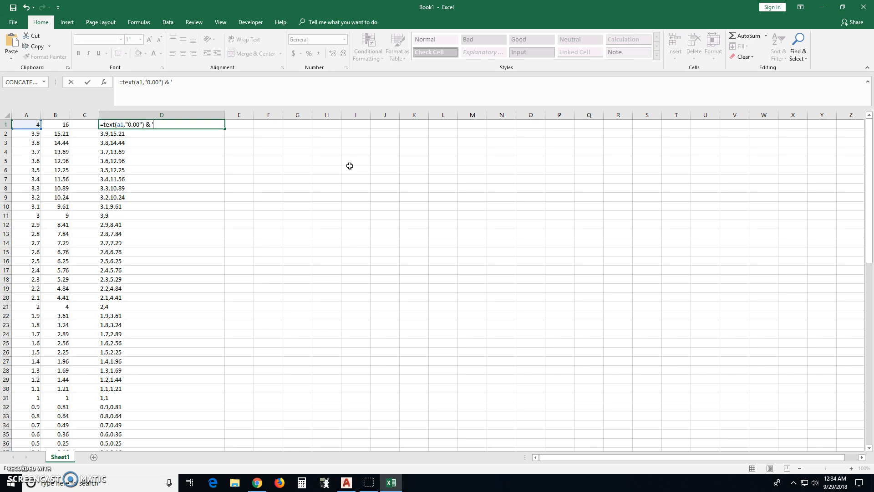
Append "," & TEXT(B1,"0.00") to complete the coordinate formula.
{"action": "type", "text": ","}
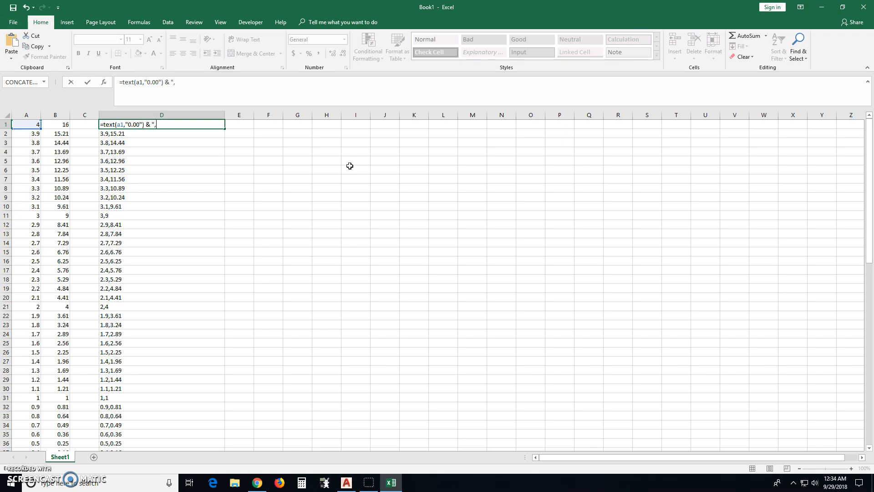
{"action": "type", "text": "\""}
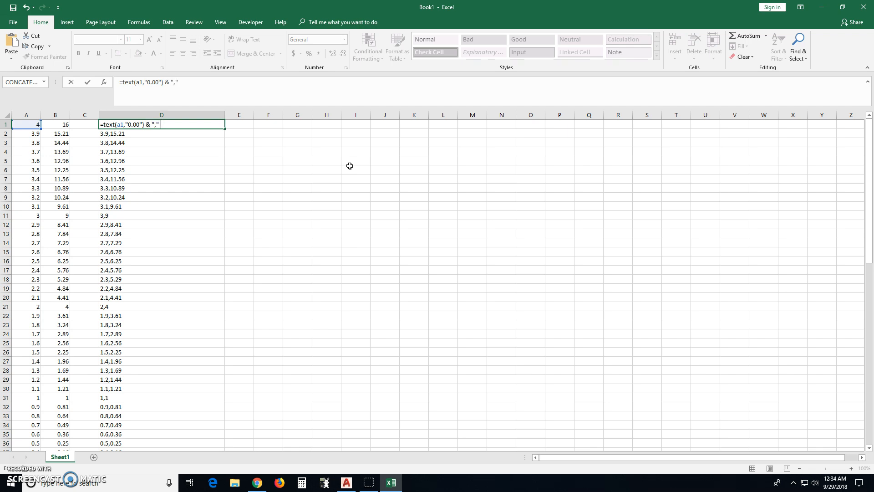
{"action": "type", "text": "&"}
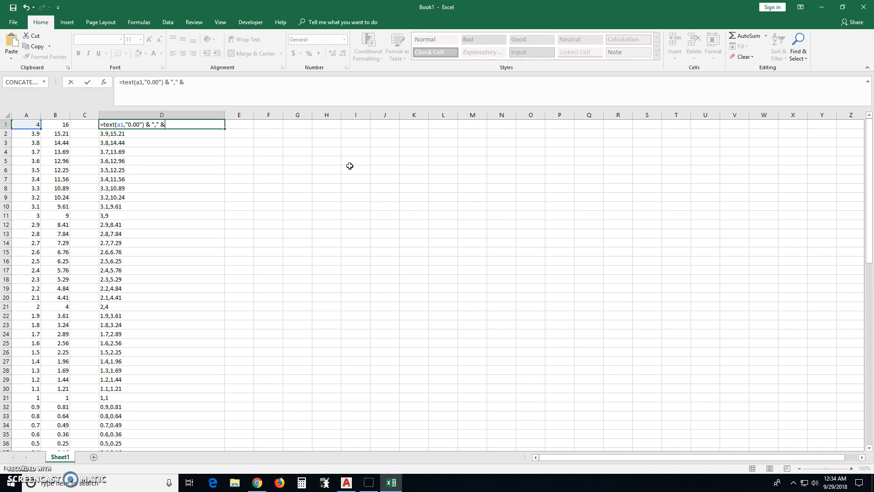
{"action": "type", "text": "text"}
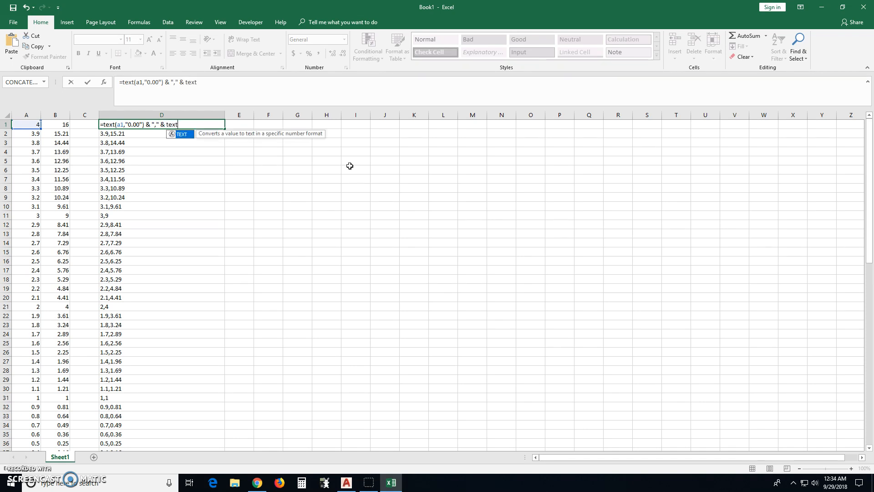
{"action": "type", "text": "(b1,"}
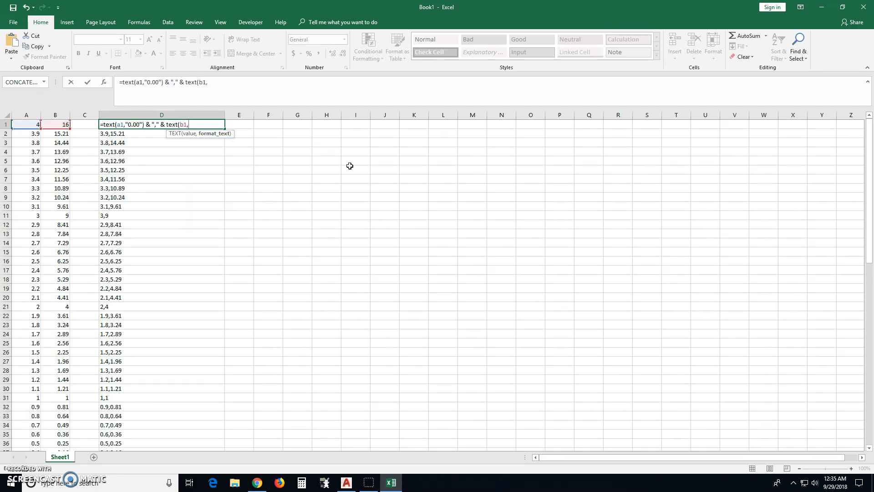
{"action": "type", "text": "\"0"}
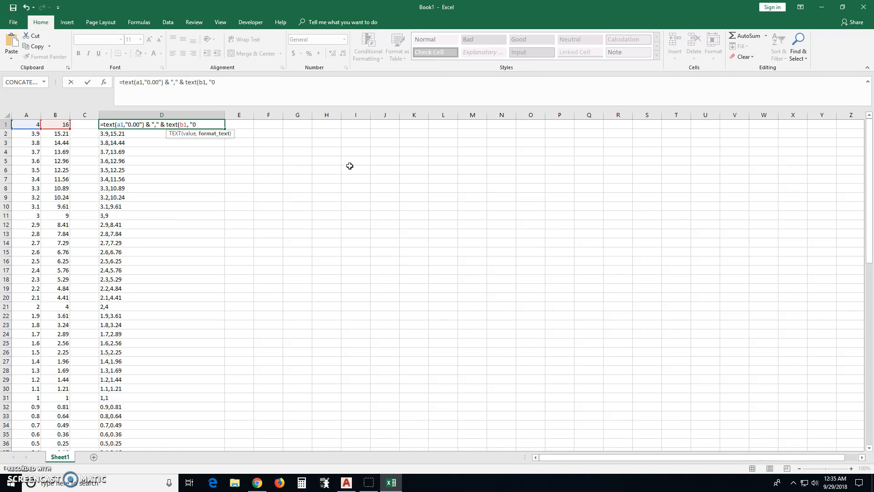
{"action": "type", "text": ".00\")"}
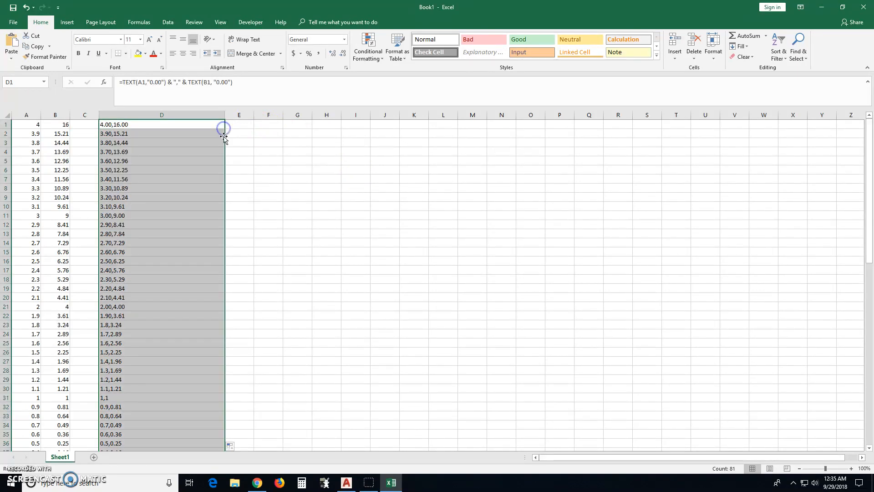
Copy the 81 two-decimal coordinate strings and return to AutoCAD.
{"action": "scroll", "scroll_direction": "down", "scroll_amount": 3}
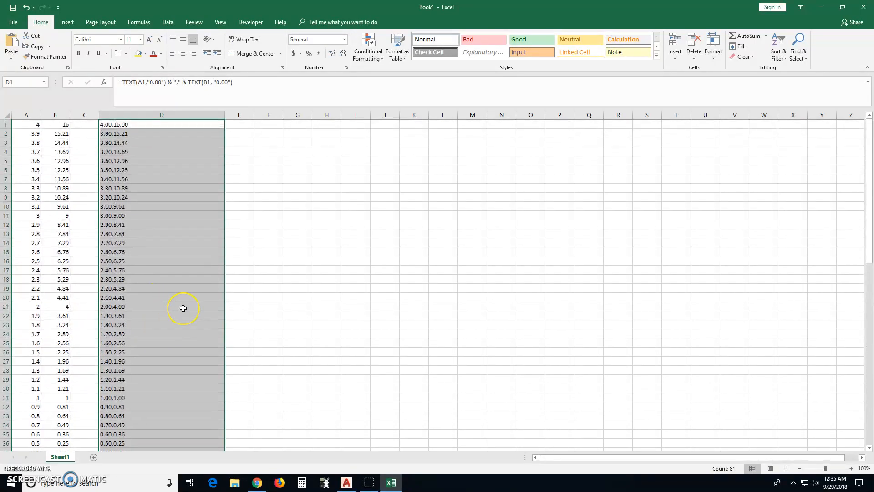
{"action": "mouse_move", "coordinate": [180, 243]}
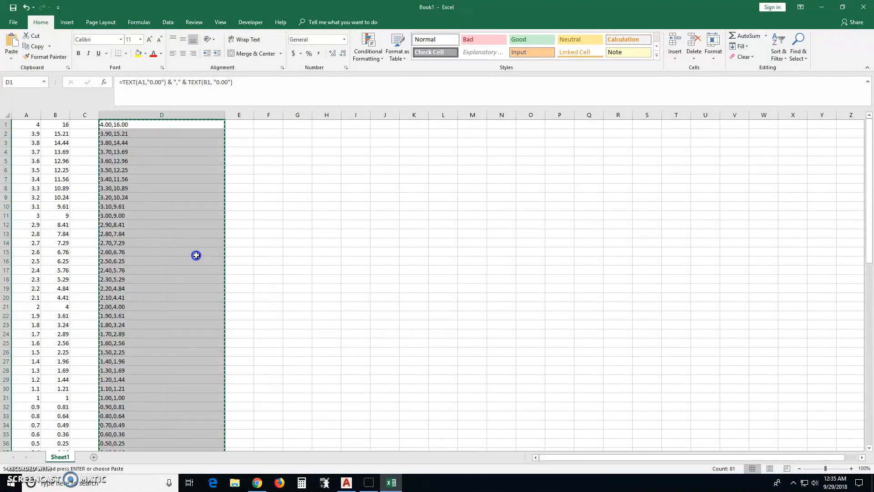
{"action": "left_click", "coordinate": [346, 483]}
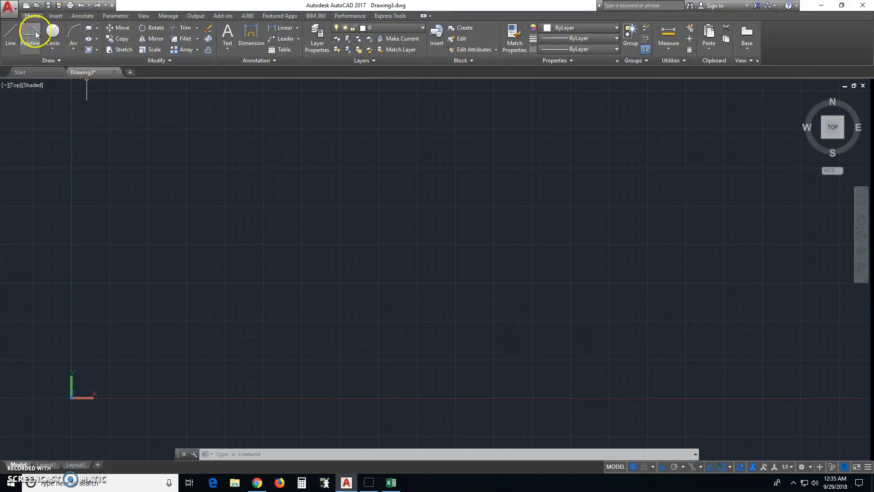
Start PLINE and paste the copied x,y coordinates as its points.
{"action": "left_click", "coordinate": [30, 36]}
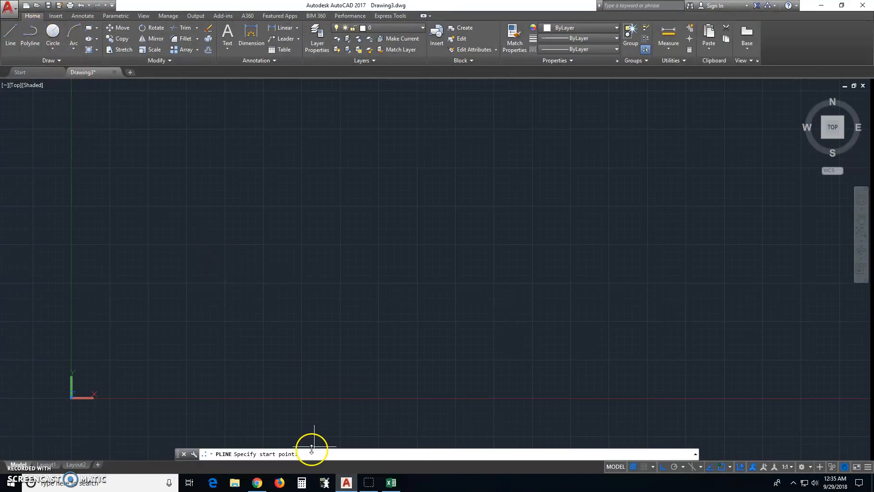
{"action": "right_click", "coordinate": [312, 449]}
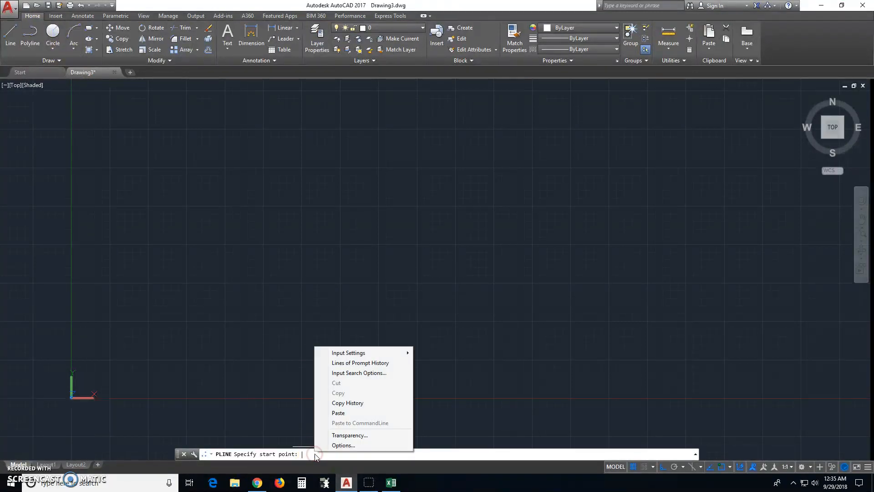
{"action": "mouse_move", "coordinate": [314, 457]}
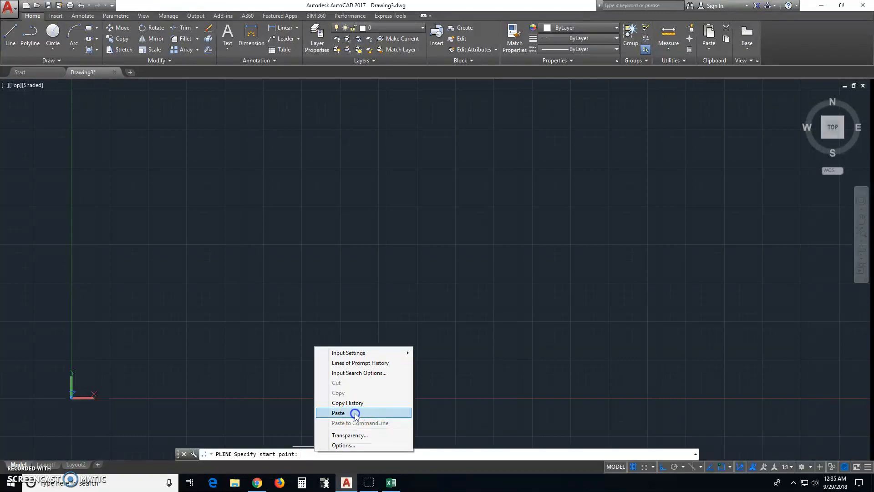
{"action": "left_click", "coordinate": [338, 413]}
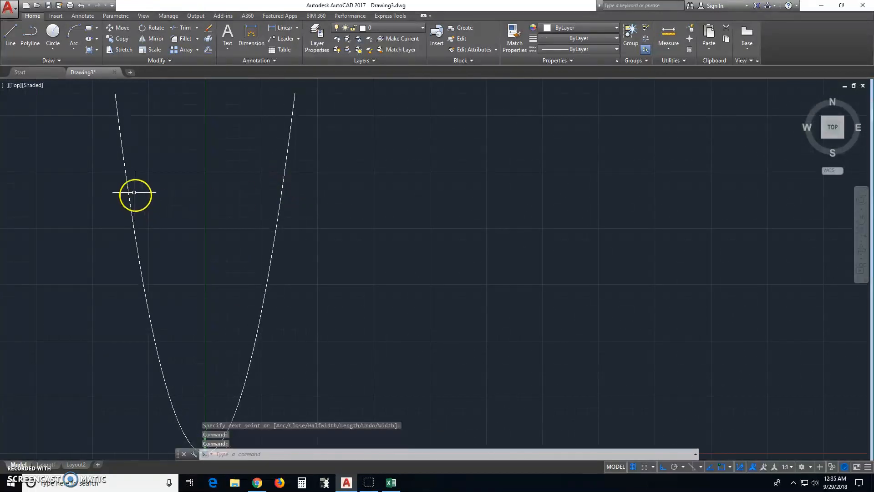
{"action": "mouse_move", "coordinate": [260, 351]}
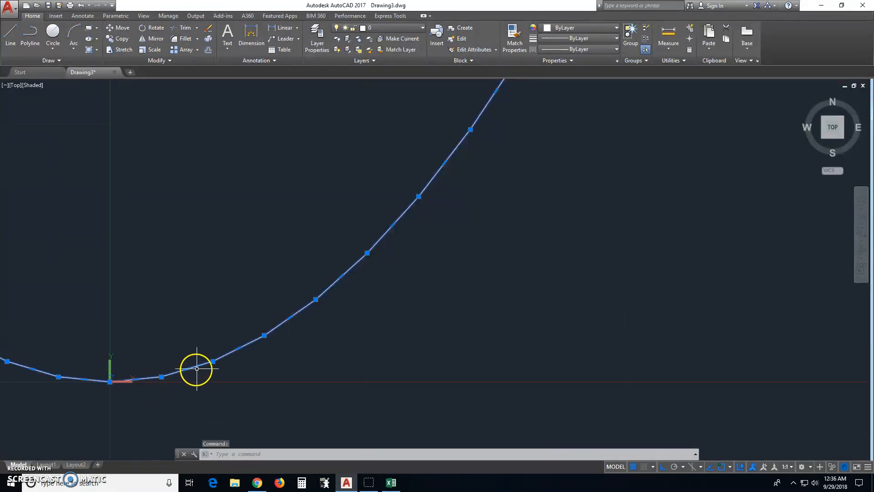
{"action": "mouse_move", "coordinate": [311, 300]}
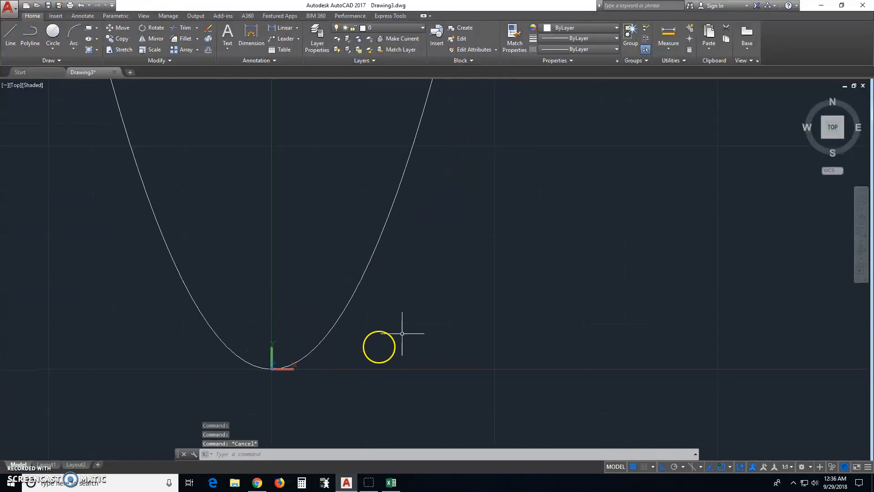
Run PE on the parabola polyline and apply Fit to smooth it.
{"action": "type", "text": "pe"}
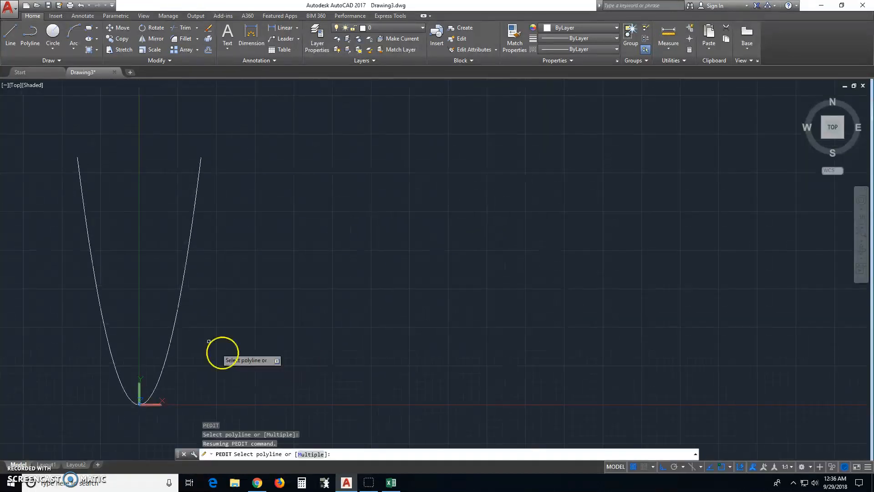
{"action": "mouse_move", "coordinate": [187, 301]}
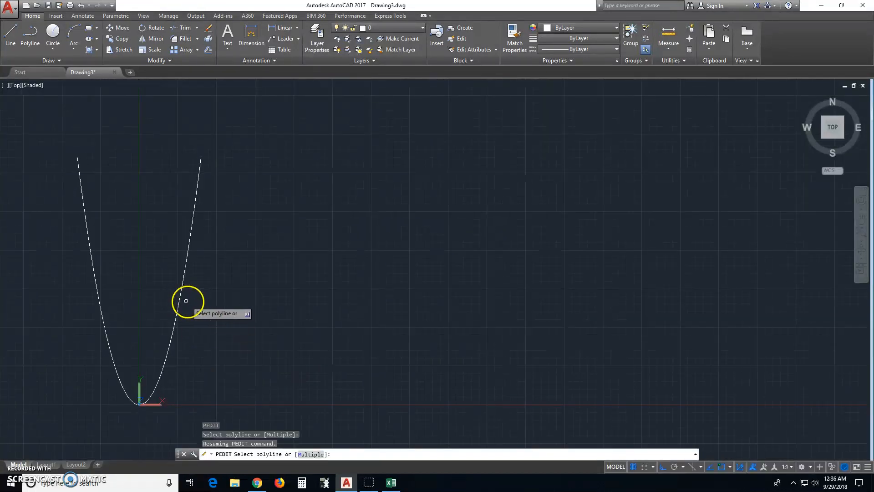
{"action": "left_click", "coordinate": [186, 301]}
{"action": "type", "text": "F"}
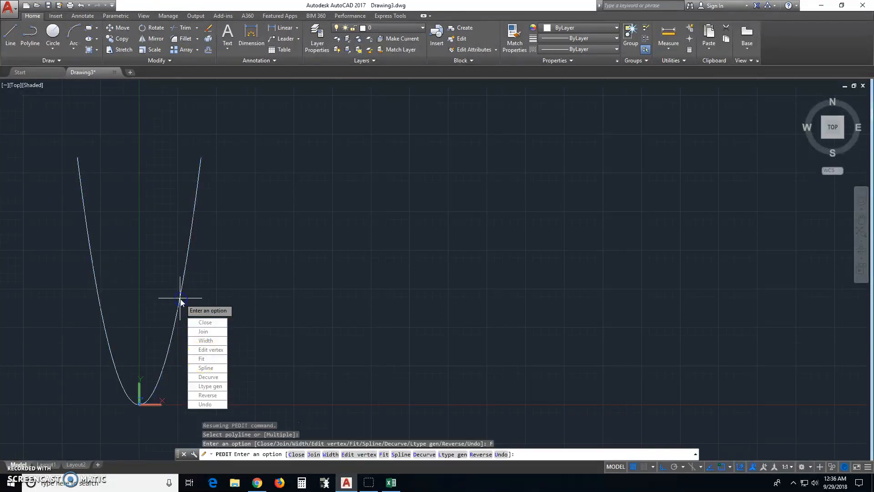
{"action": "left_click", "coordinate": [201, 359]}
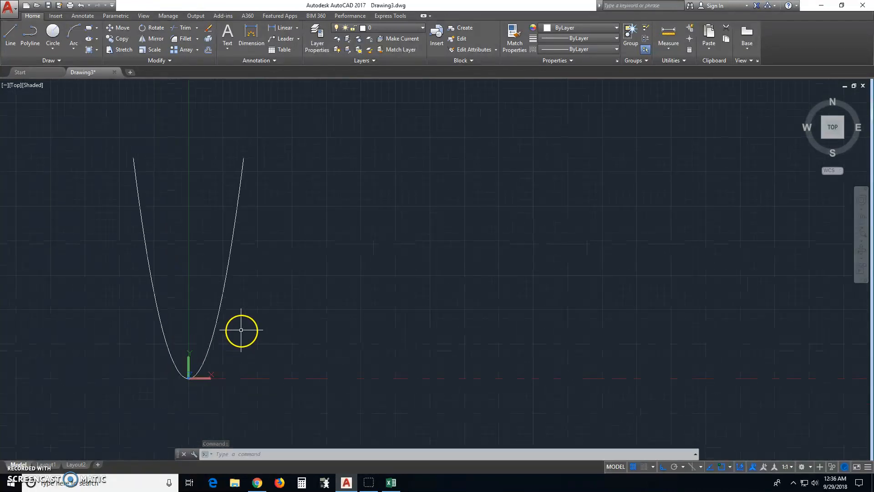
{"action": "mouse_move", "coordinate": [228, 309]}
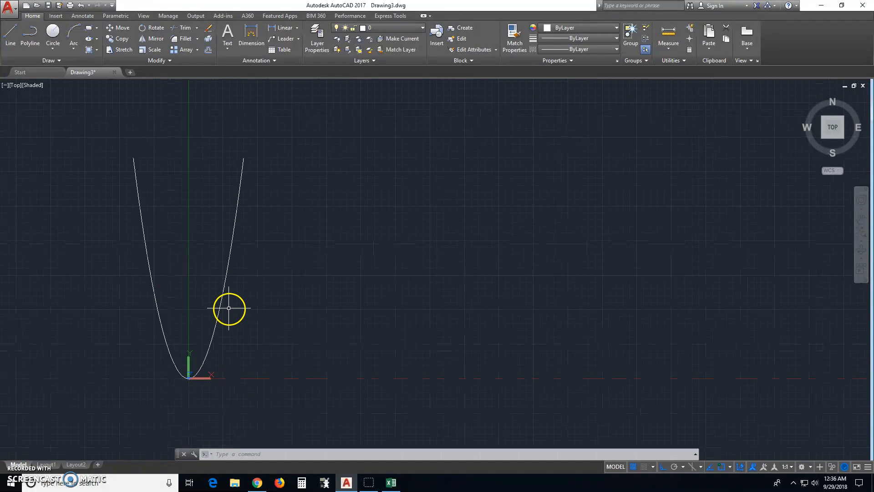
{"action": "mouse_move", "coordinate": [205, 367]}
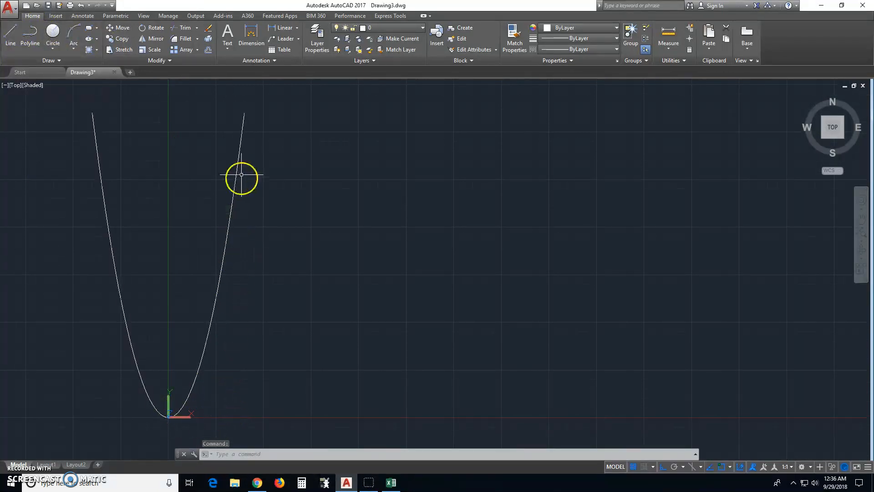
{"action": "mouse_move", "coordinate": [248, 124]}
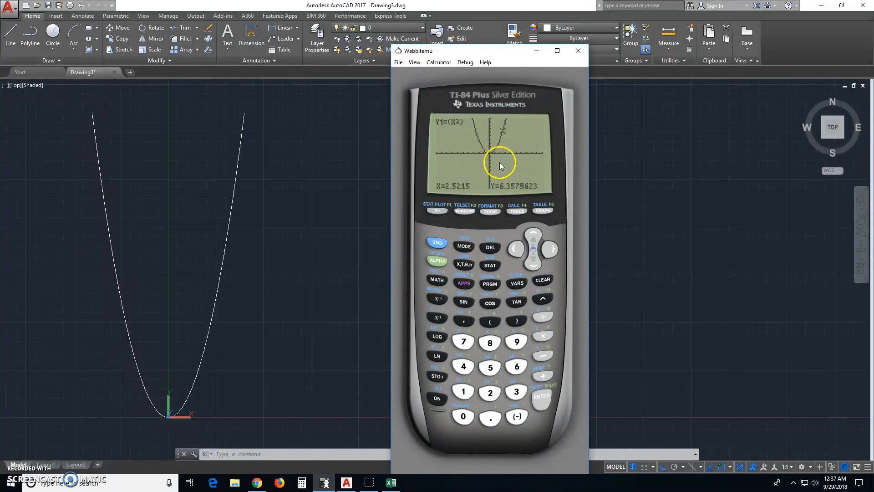
{"action": "mouse_move", "coordinate": [179, 424]}
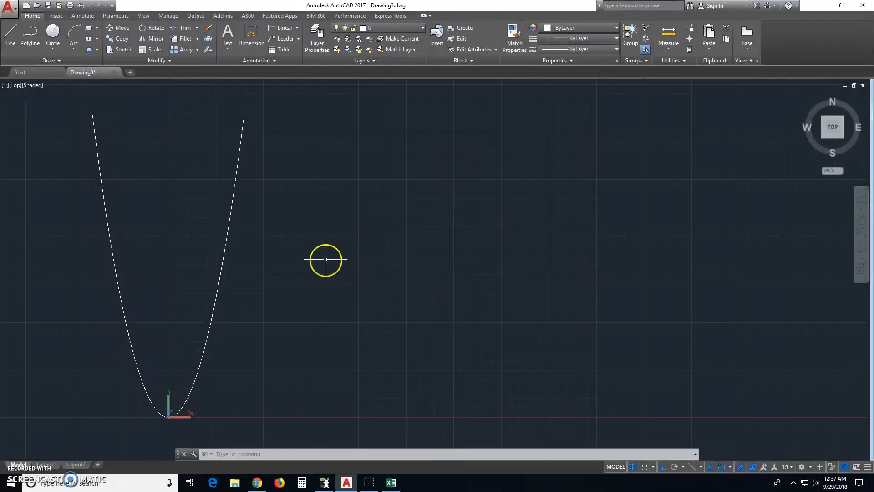
{"action": "mouse_move", "coordinate": [195, 387]}
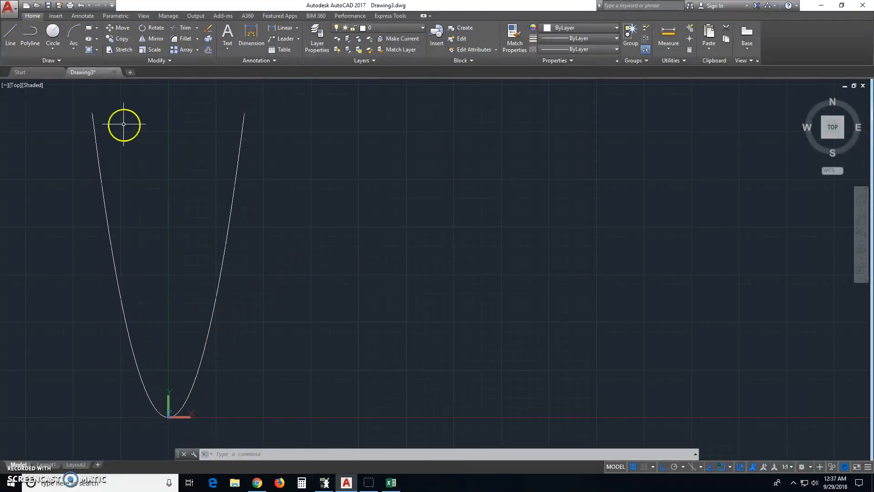
{"action": "mouse_move", "coordinate": [306, 174]}
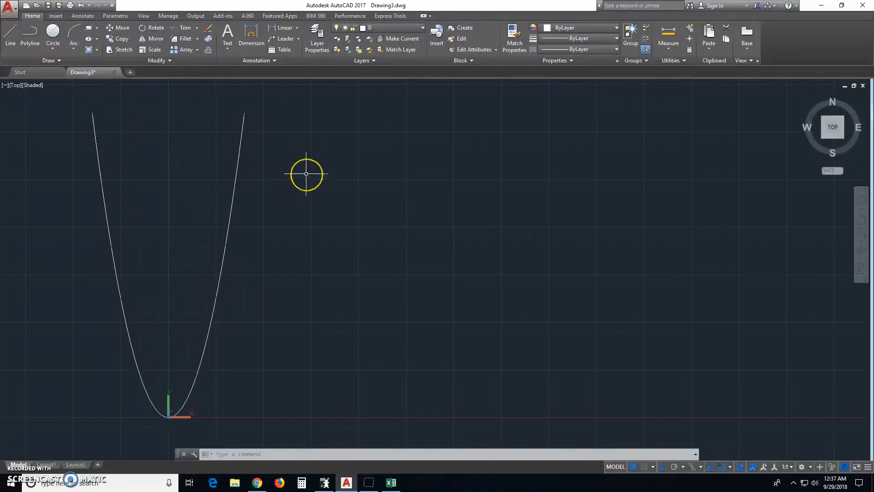
{"action": "mouse_move", "coordinate": [256, 259]}
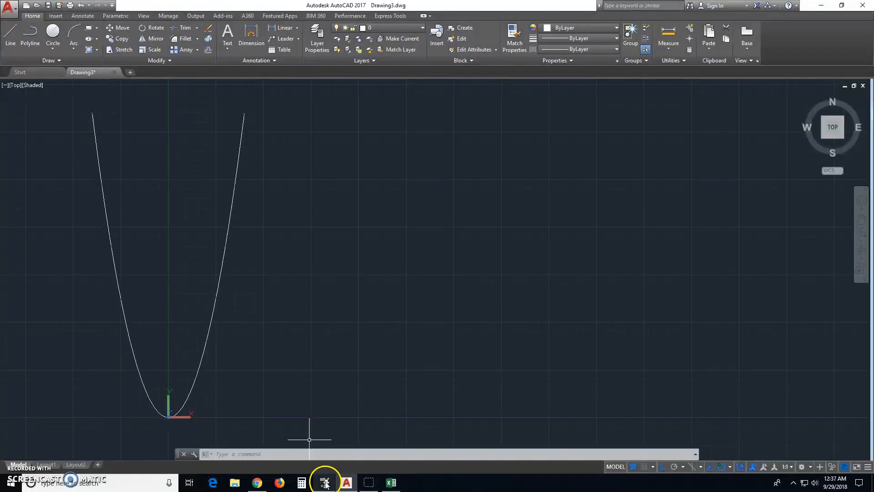
{"action": "mouse_move", "coordinate": [325, 483]}
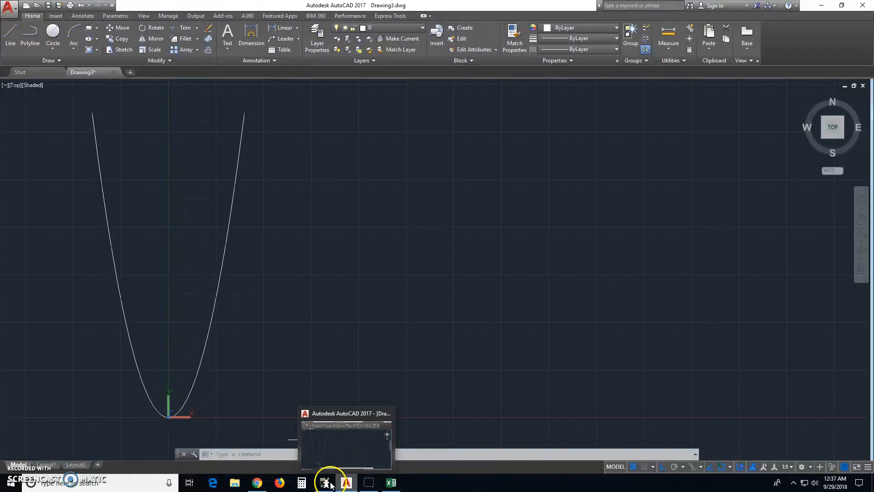